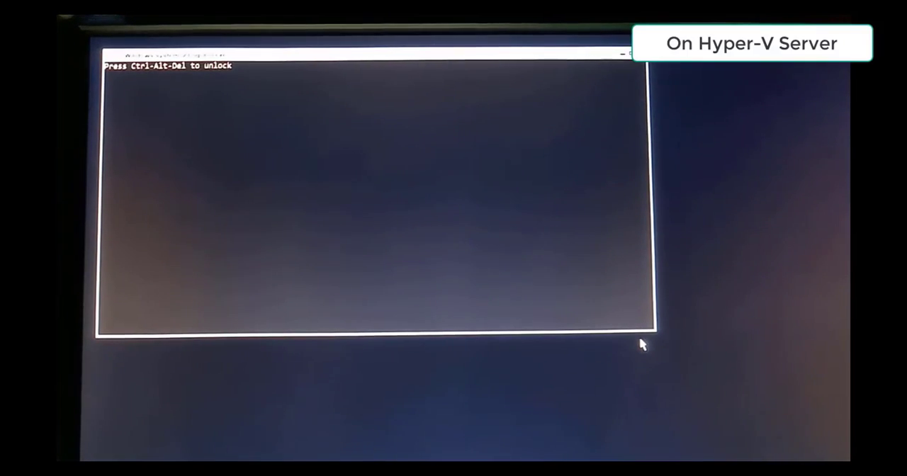
Sign in to the Hyper-V Server console as Administrator to reach the sconfig menu.
{"action": "key", "text": "ctrl+alt+delete"}
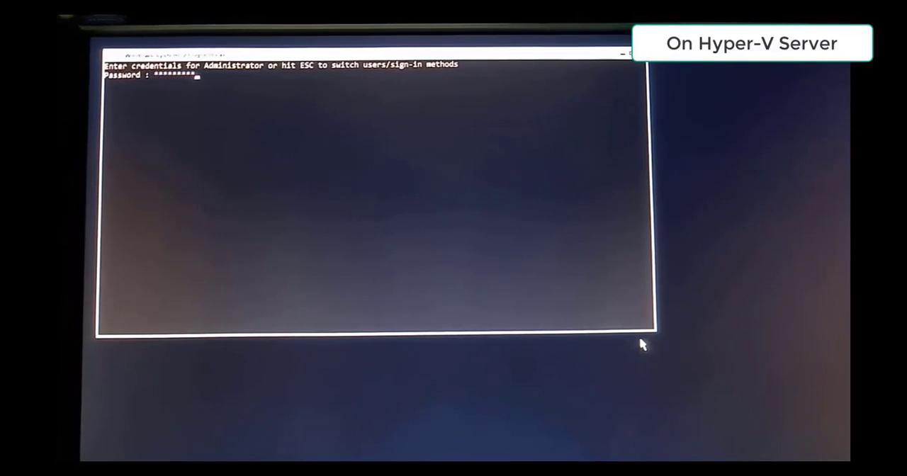
{"action": "key", "text": "Enter"}
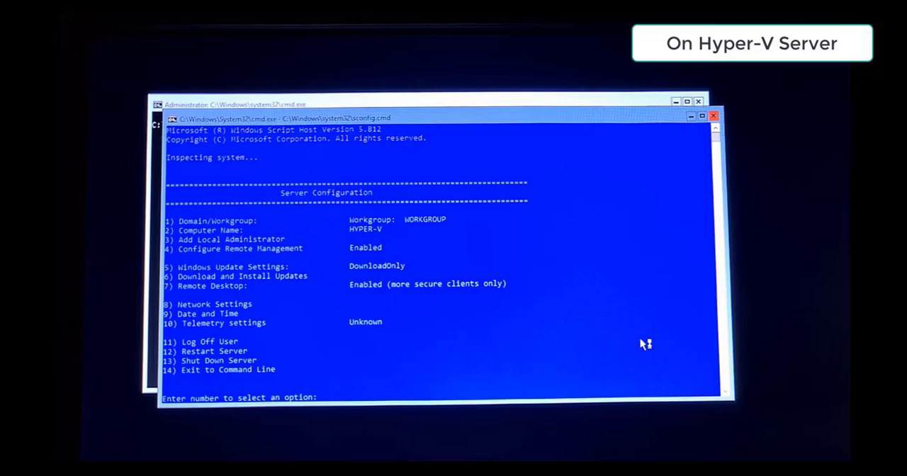
Exit sconfig via option 14 and launch Windows PowerShell with 'start powershell'.
{"action": "type", "text": "1"}
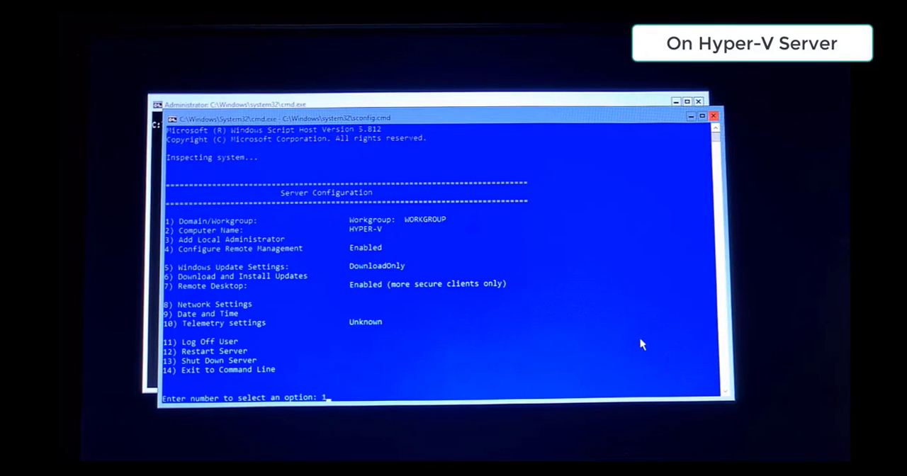
{"action": "type", "text": "4"}
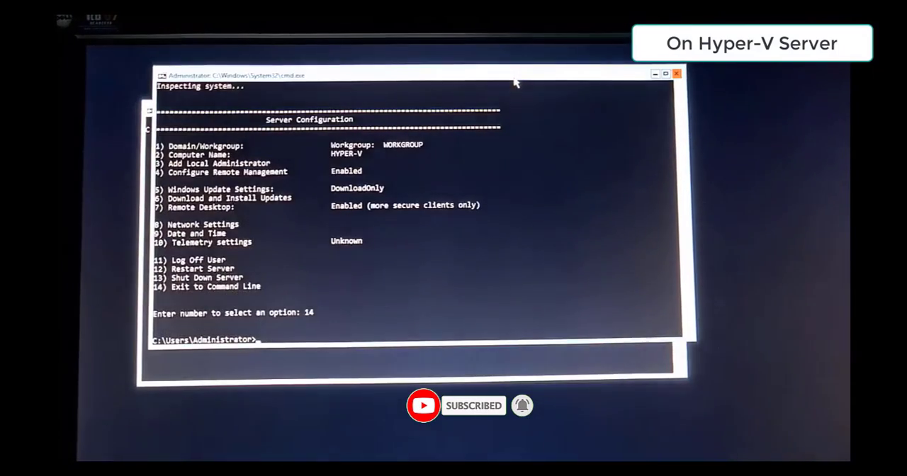
{"action": "type", "text": "s"}
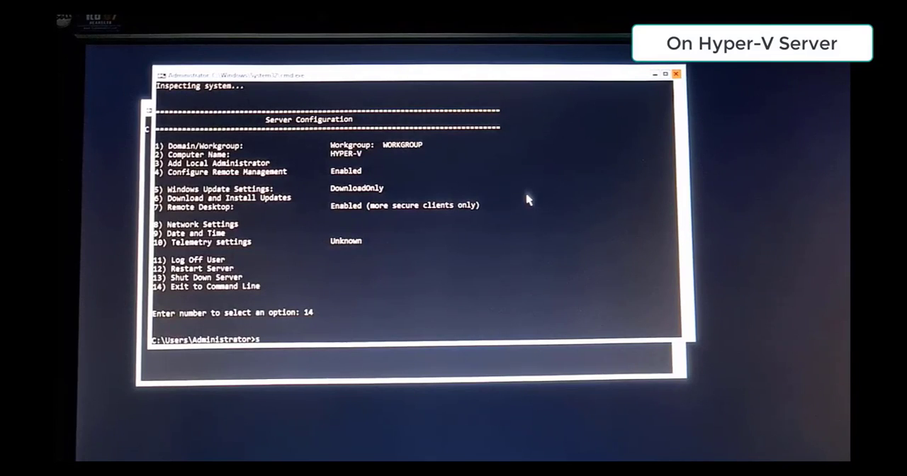
{"action": "type", "text": "tart po"}
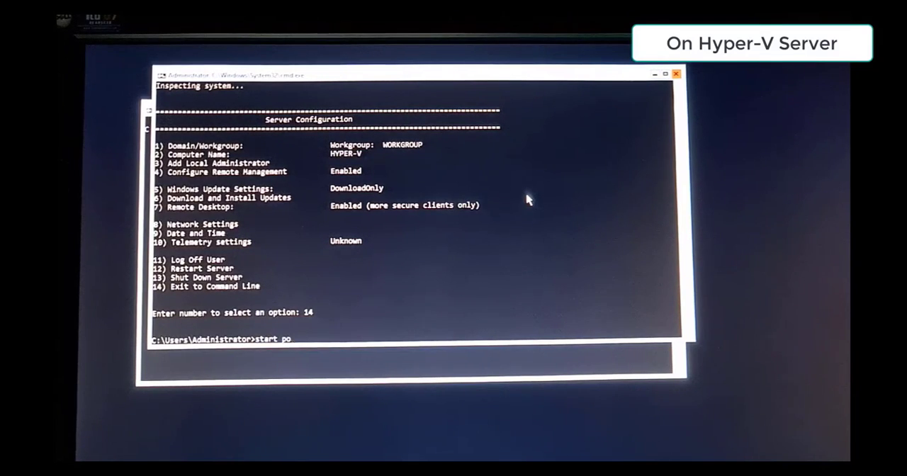
{"action": "type", "text": "wershell"}
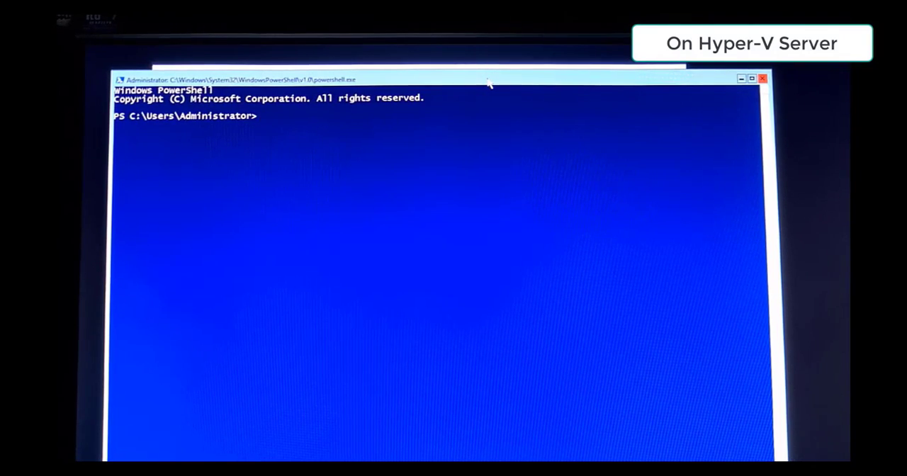
Enable PowerShell remoting on the server with Enable-PSRemoting.
{"action": "type", "text": "Enable"}
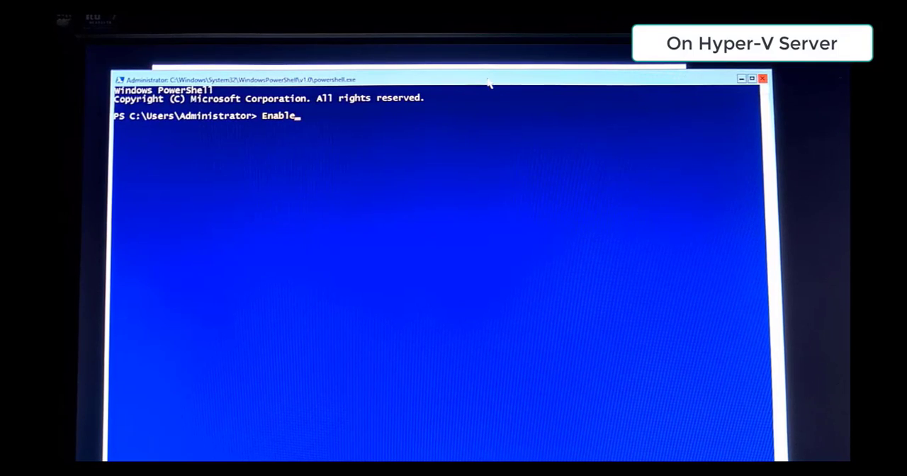
{"action": "type", "text": "-PSRe"}
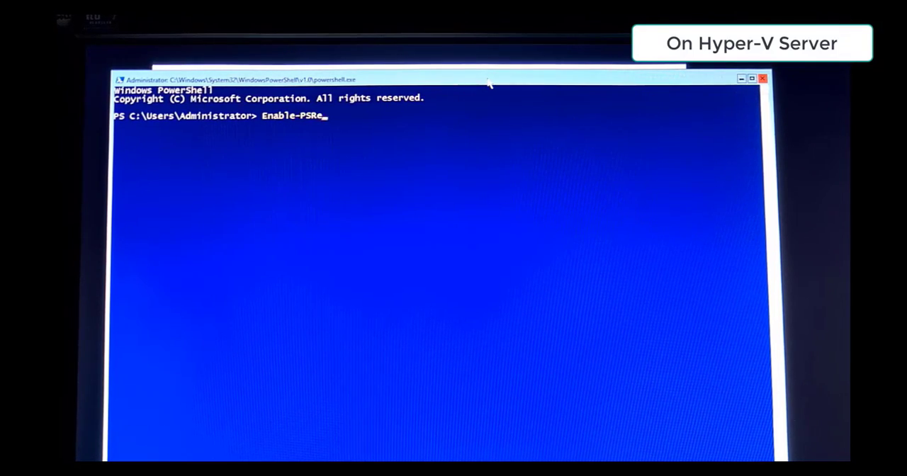
{"action": "type", "text": "mote"}
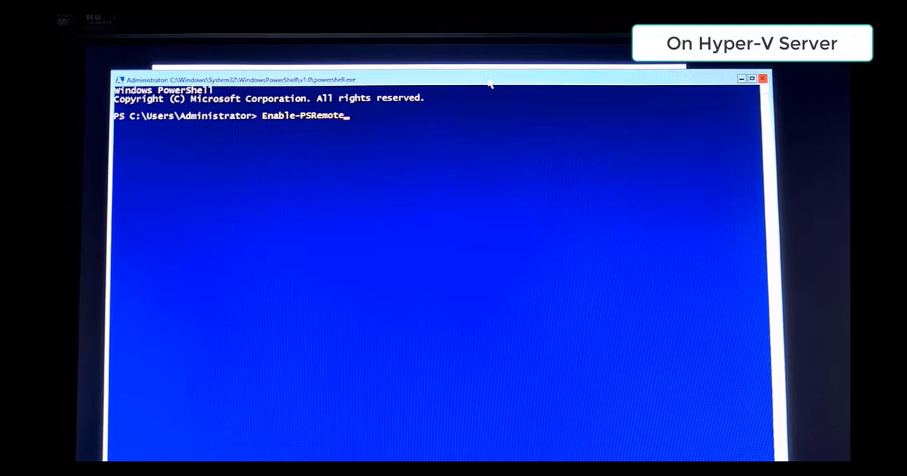
{"action": "type", "text": "ing"}
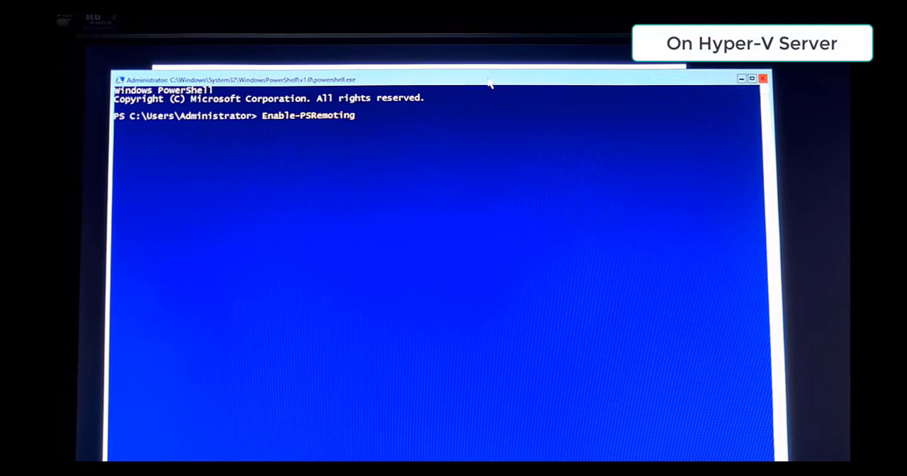
Enable CredSSP in the server role with Enable-WSManCredSSP -Role server.
{"action": "type", "text": "Enba"}
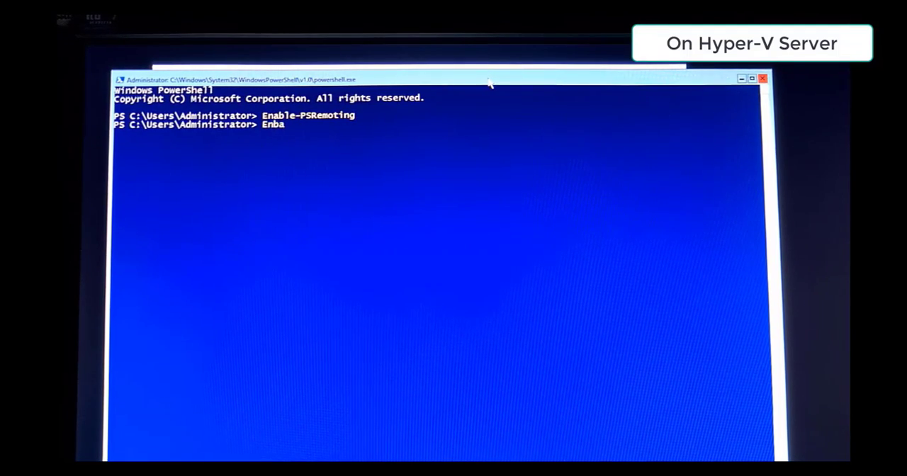
{"action": "type", "text": "Enable-"}
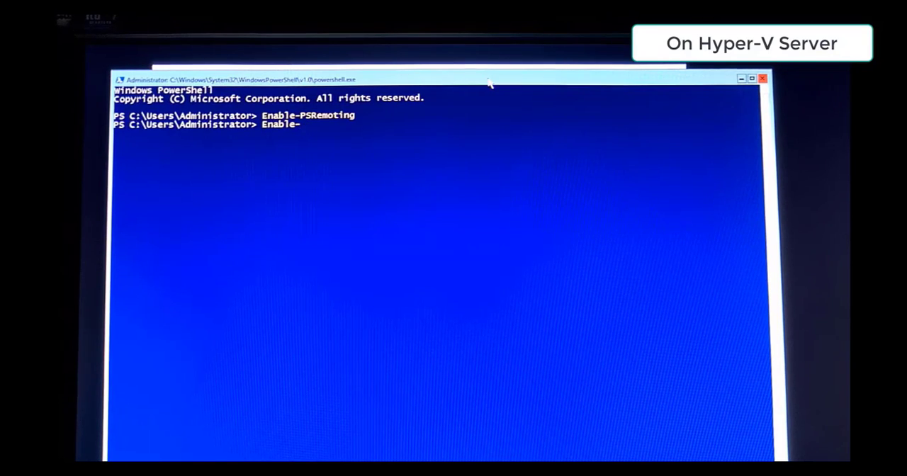
{"action": "type", "text": "WSMan"}
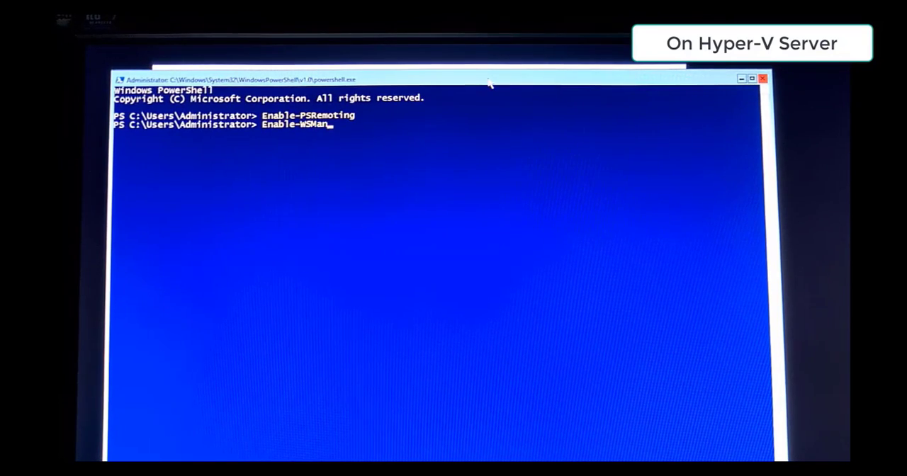
{"action": "type", "text": "CredSSP"}
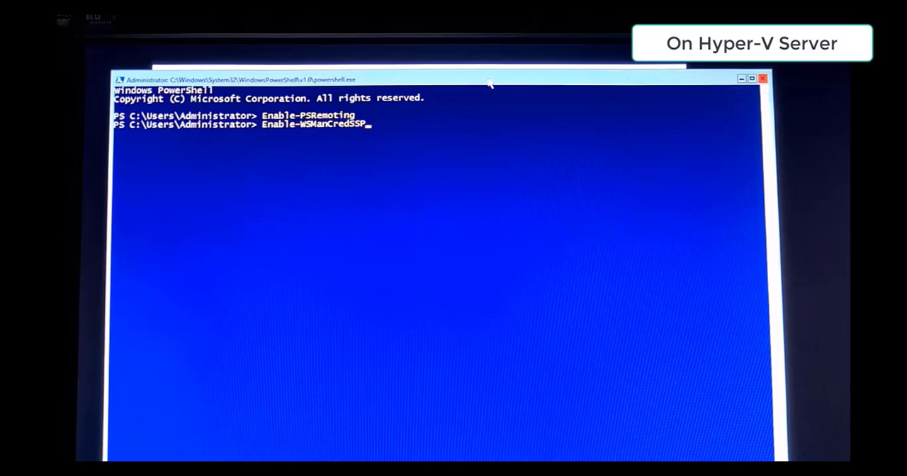
{"action": "type", "text": "-Role server"}
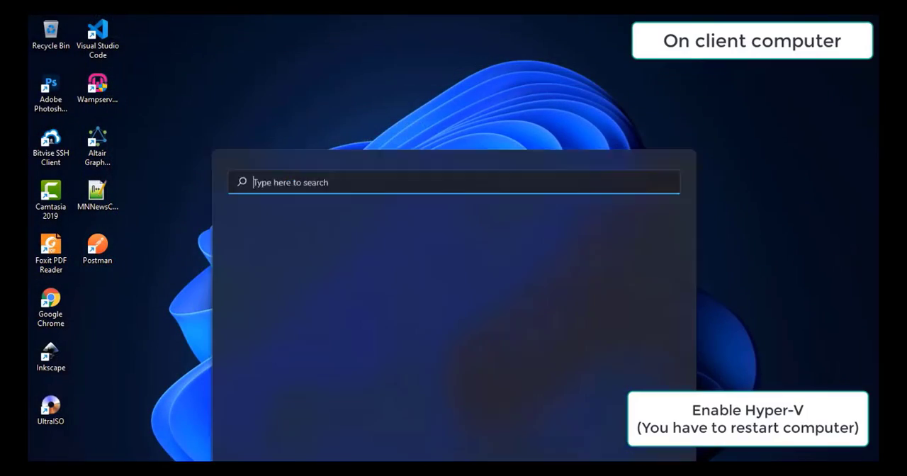
From Control Panel's Programs and Features, reach 'Turn Windows features on or off'.
{"action": "type", "text": "control Panel"}
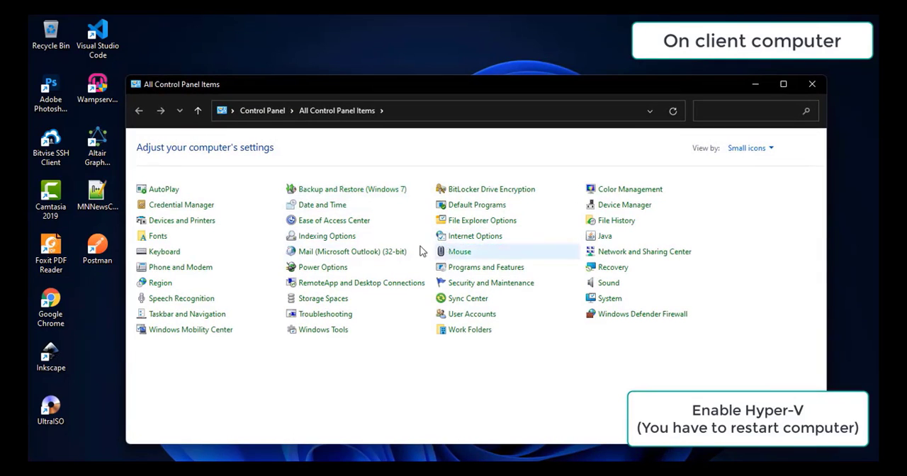
{"action": "left_click", "coordinate": [486, 266]}
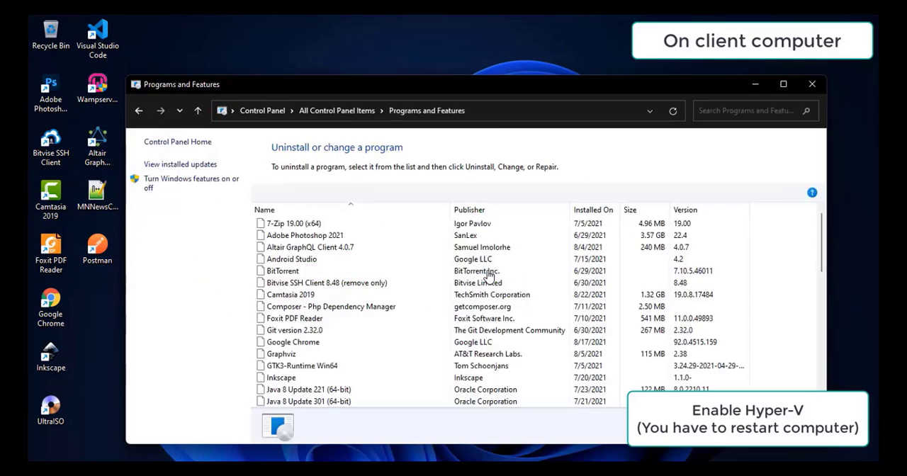
{"action": "scroll", "scroll_direction": "down", "scroll_amount": 3}
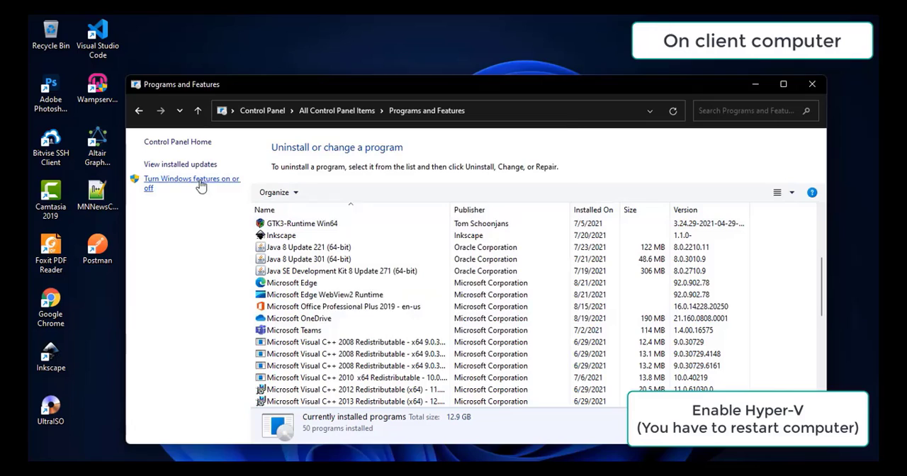
{"action": "left_click", "coordinate": [192, 183]}
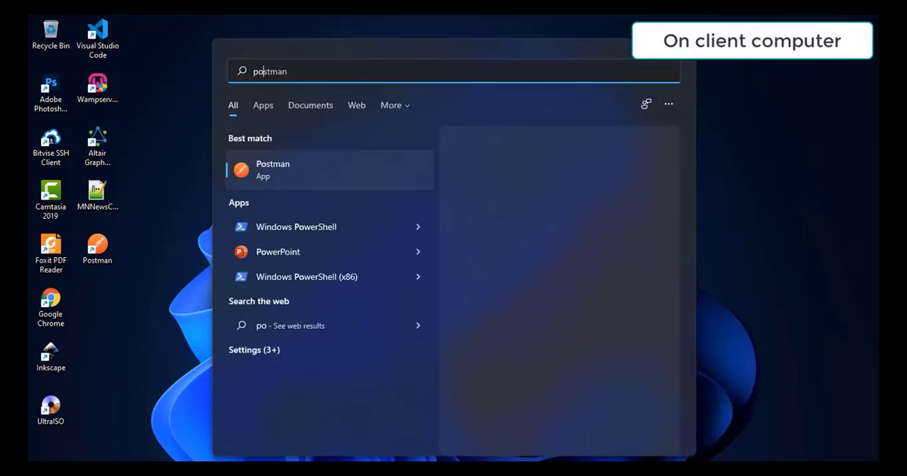
Launch PowerShell 7 (x64) as administrator from Start search.
{"action": "type", "text": "powerPoint"}
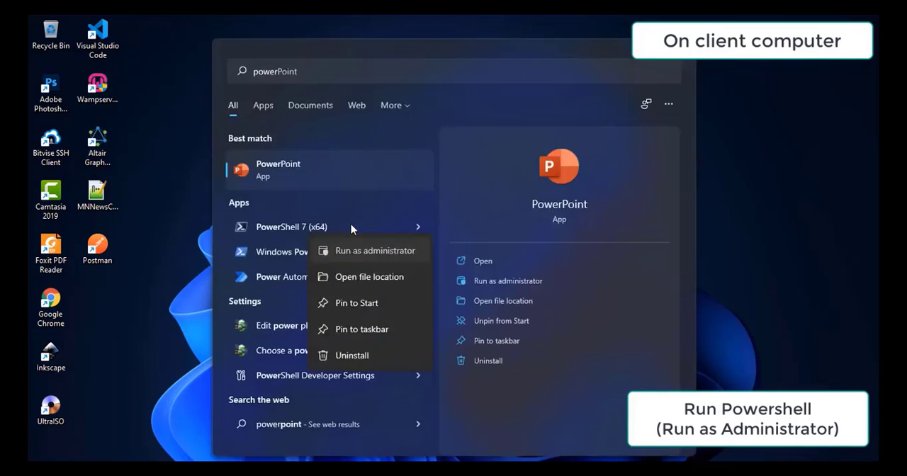
{"action": "left_click", "coordinate": [375, 250]}
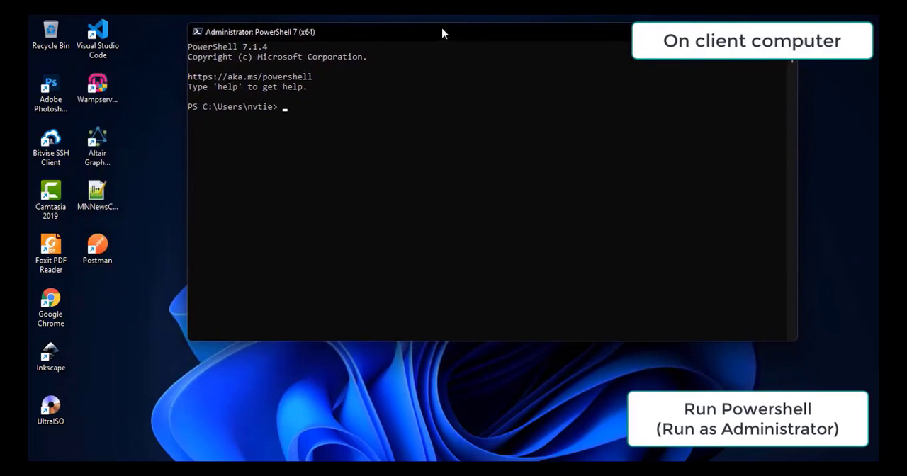
{"action": "mouse_move", "coordinate": [506, 349]}
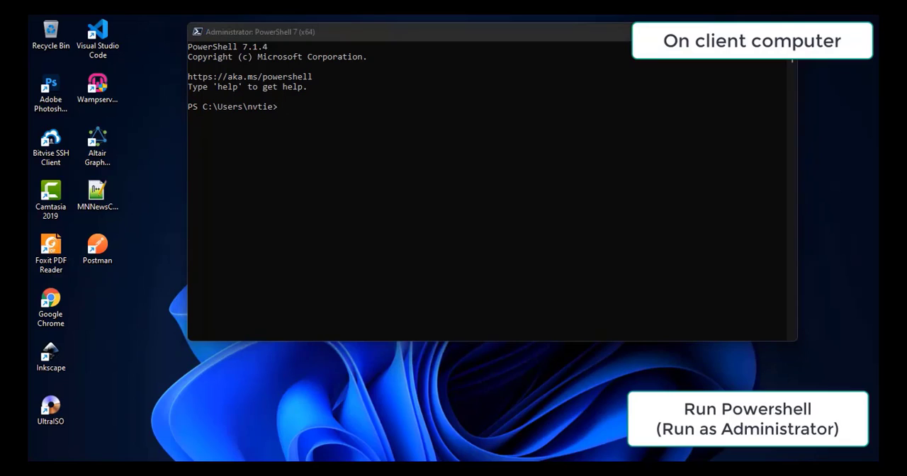
{"action": "mouse_move", "coordinate": [473, 240]}
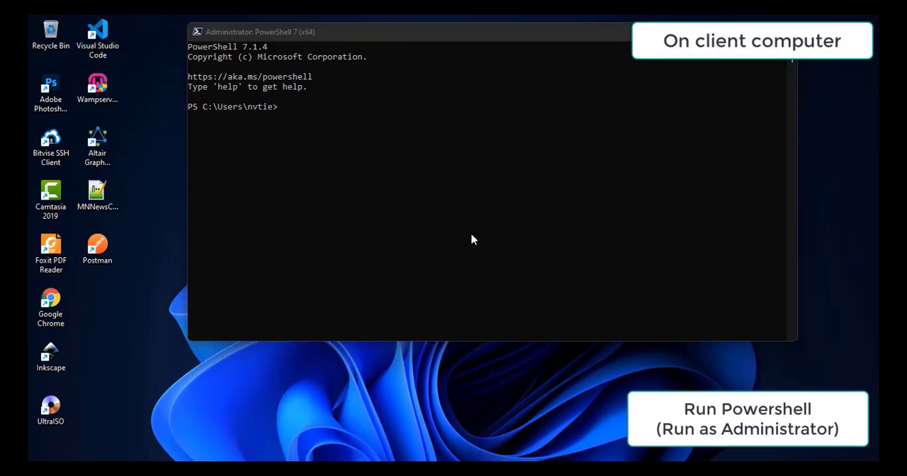
Check the connection profile and set the Wi-Fi network category to Private.
{"action": "type", "text": "Get-NetConnectionProfile"}
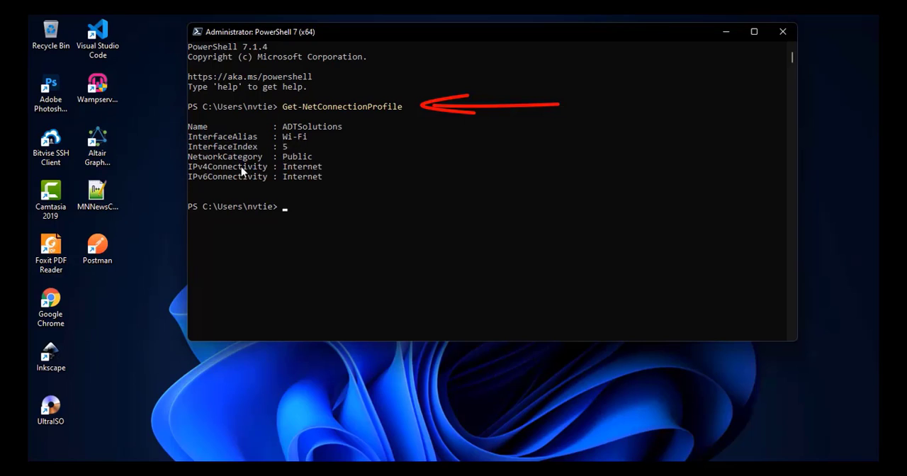
{"action": "type", "text": "Set-NetConnectionProfile -InterfaceAlias Wi-Fi -NetworkCategory Private"}
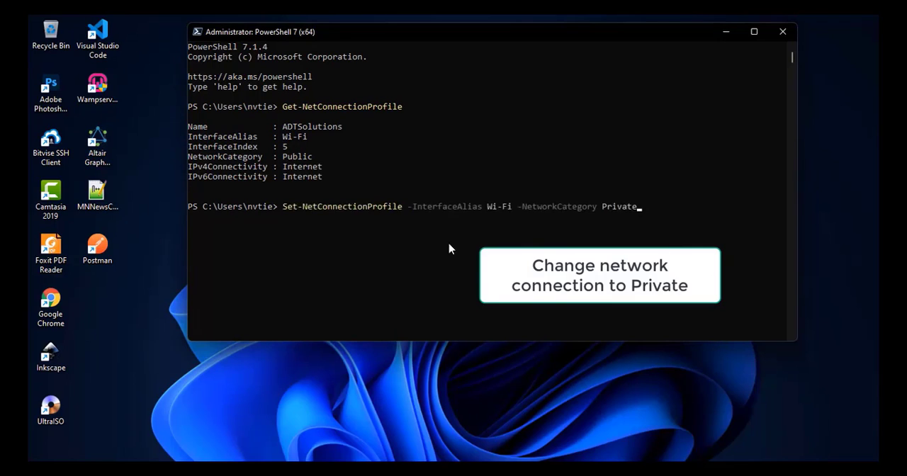
{"action": "double_click", "coordinate": [497, 207]}
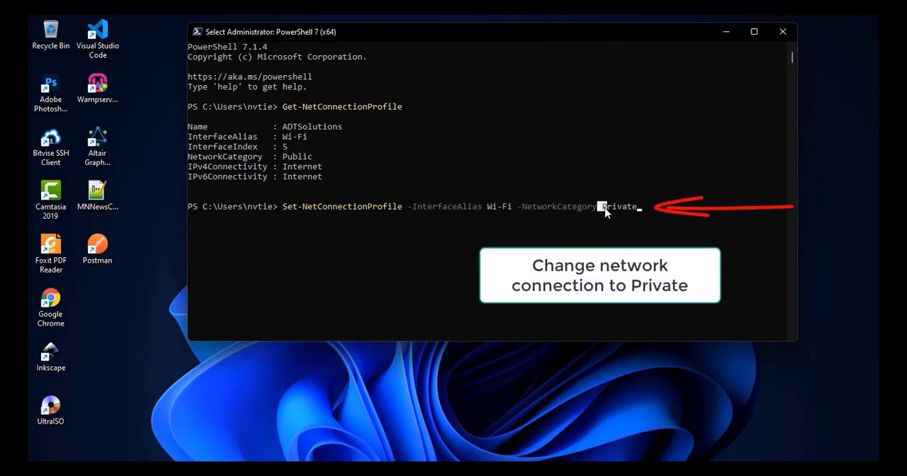
{"action": "double_click", "coordinate": [620, 207]}
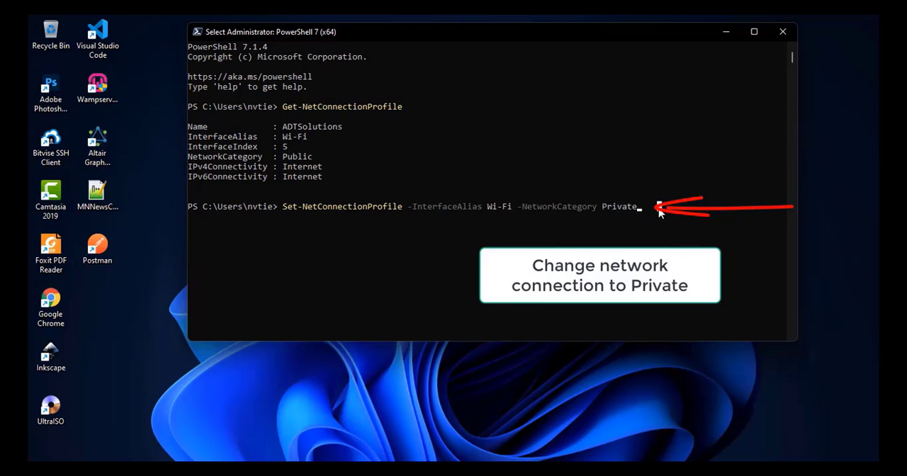
{"action": "key", "text": "enter"}
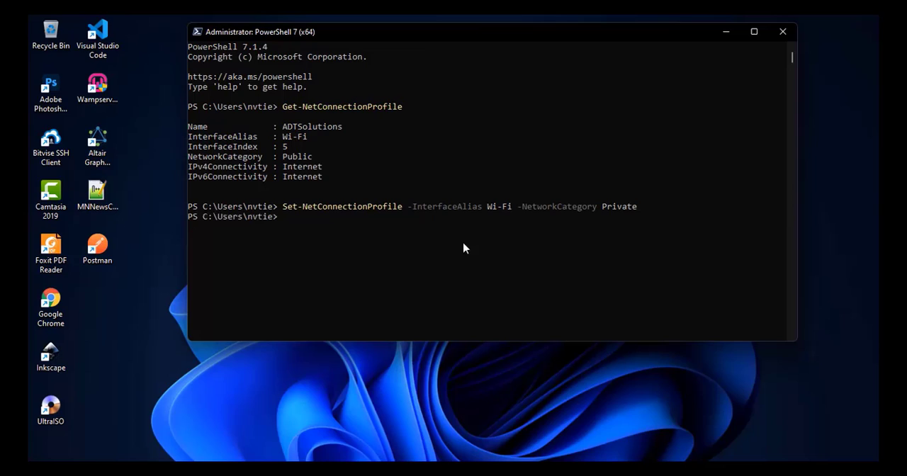
Append a hosts file entry mapping 192.168.1.5 to hyper-v with Add-Content.
{"action": "type", "text": "Add-Content -Path C:\\Windows\\System32\\drivers\\etc\\hosts -Value \"`n192.168.1.5`thyper-v\""}
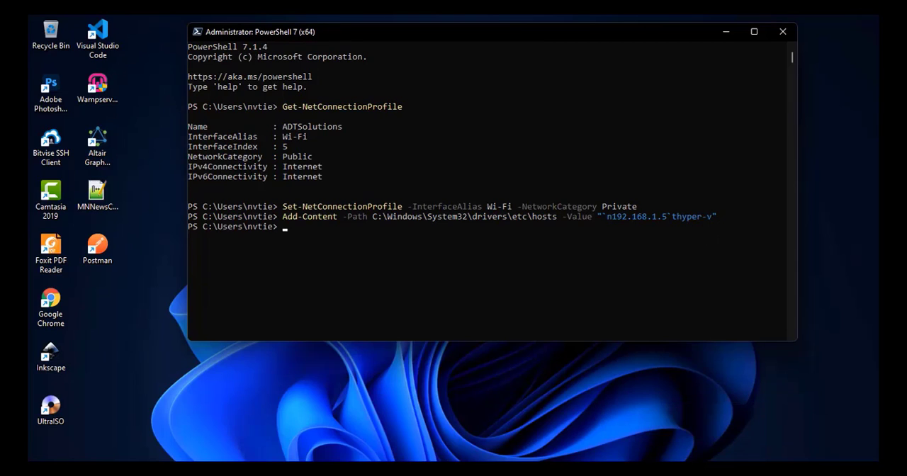
Enable WinRM with Set-WSManQuickConfig -SkipNetworkProfileCheck and confirm with Y.
{"action": "type", "text": "Set-WSManQuickConfig -SkipNetworkProfileCheck"}
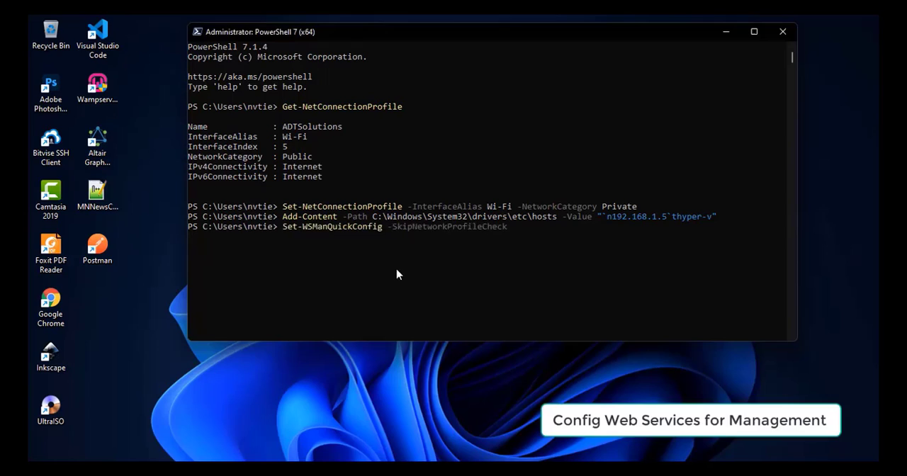
{"action": "key", "text": "enter"}
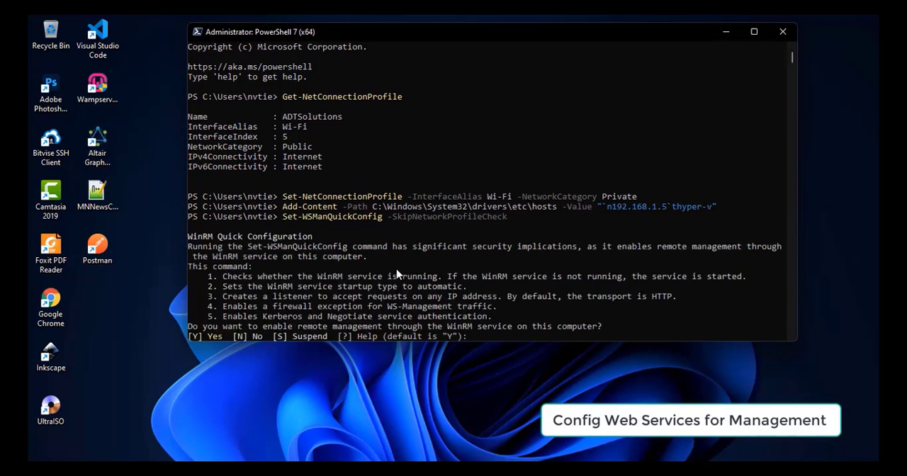
{"action": "type", "text": "Y"}
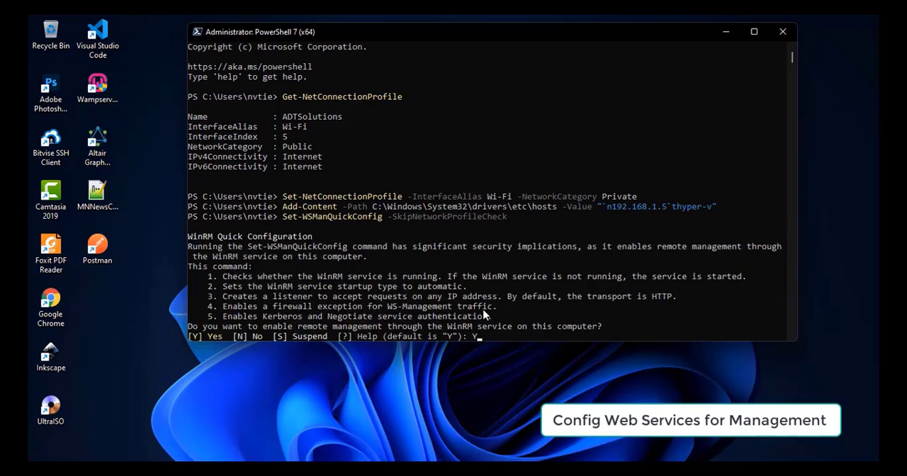
{"action": "mouse_move", "coordinate": [524, 340]}
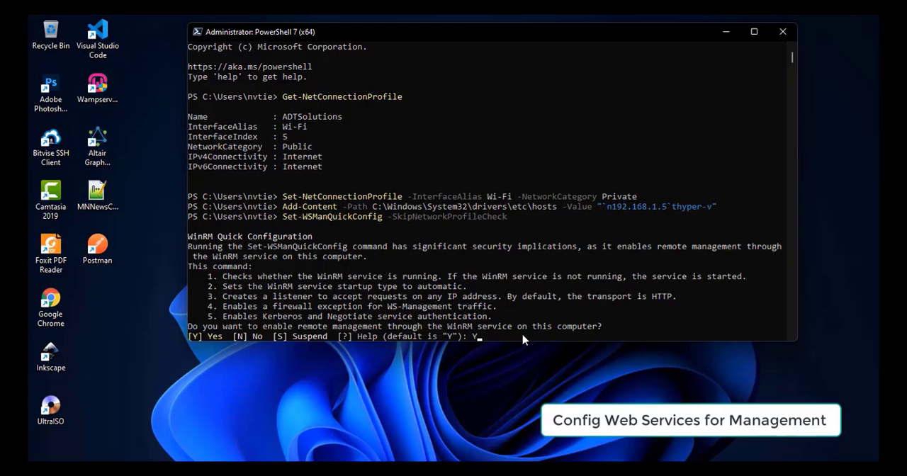
{"action": "key", "text": "Enter"}
{"action": "type", "text": "Set-Item -Path WSMan:\\localhost\\Client\\TrustedHosts -Value \"hyper-v"}
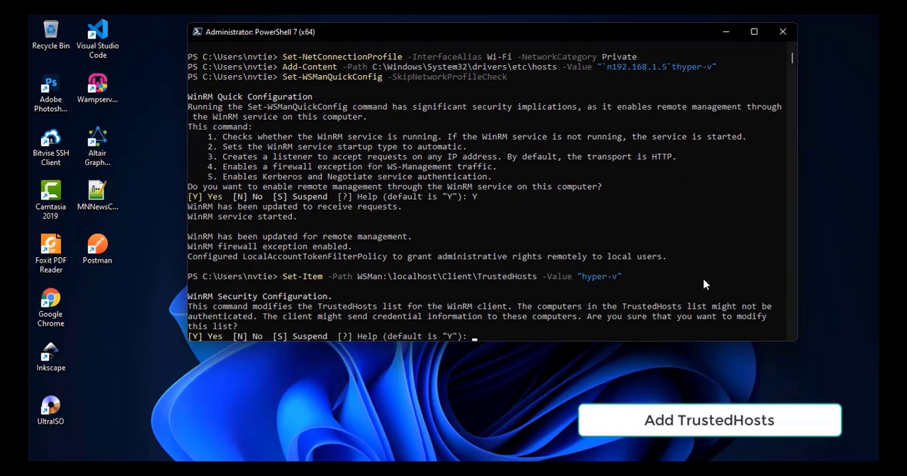
Confirm adding hyper-v to TrustedHosts and request client-role CredSSP delegation to hyper-v.
{"action": "type", "text": "Y"}
{"action": "type", "text": "Get-Item -Path WSMan:\\localhost\\Client\\TrustedHosts"}
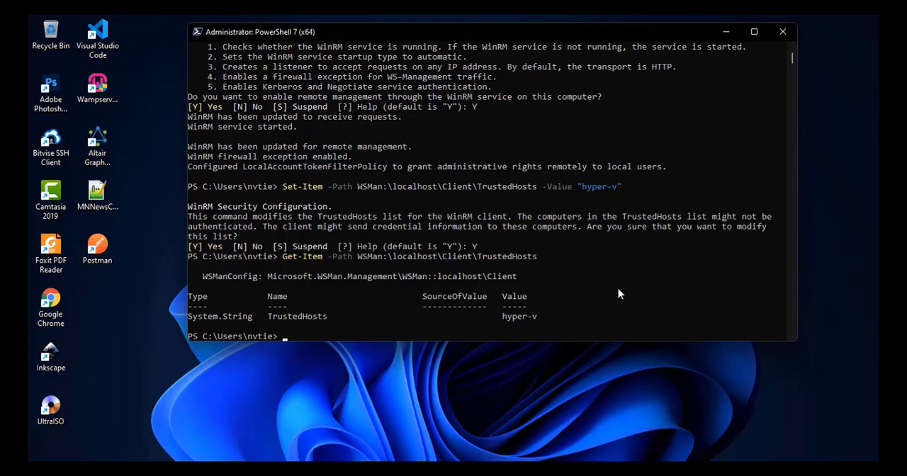
{"action": "type", "text": "Enable-WSManCredSSP -Role Client -DelegateComputer \"hyper-v\""}
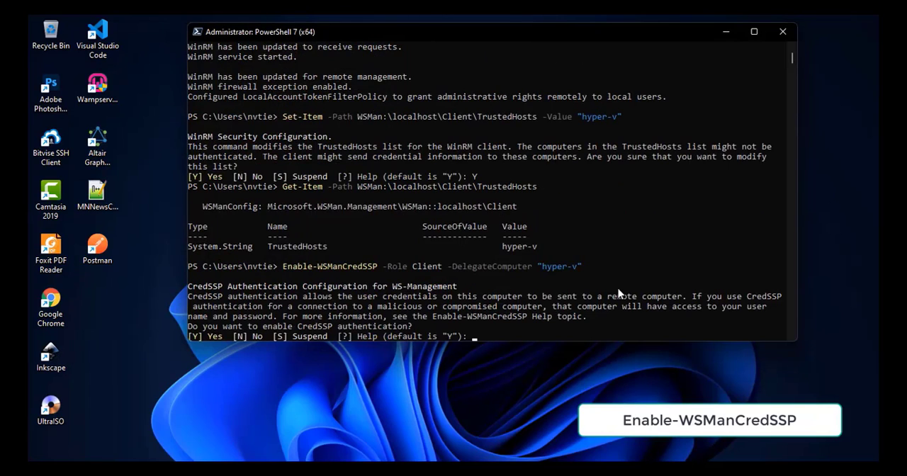
Confirm CredSSP client delegation, verify with Get-WSManCredSSP, and save hyper-v Administrator credentials via cmdkey.
{"action": "type", "text": "Y"}
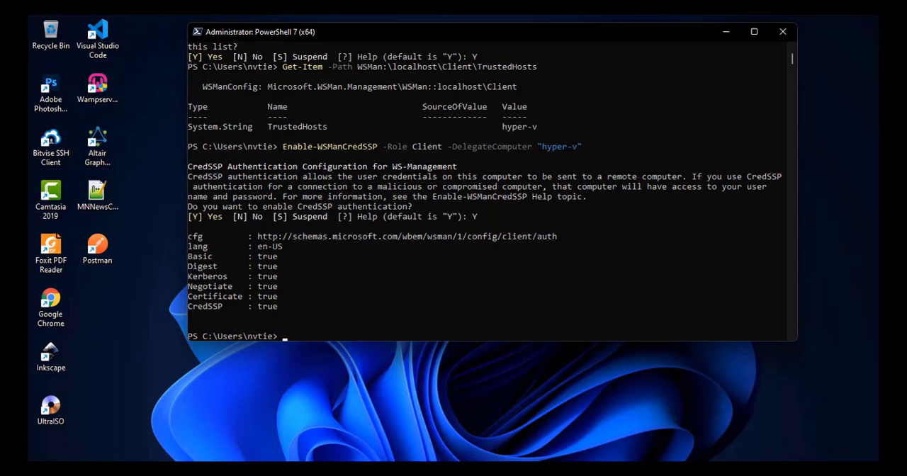
{"action": "type", "text": "Get-WSManCredSSP"}
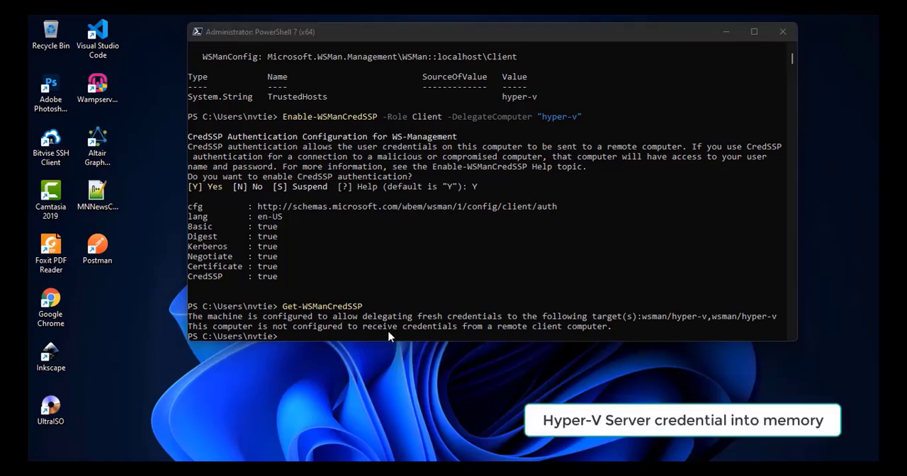
{"action": "type", "text": "cmdkey /add:hyper-v /user:Administrator /pass:YourHyper-VServerPassword"}
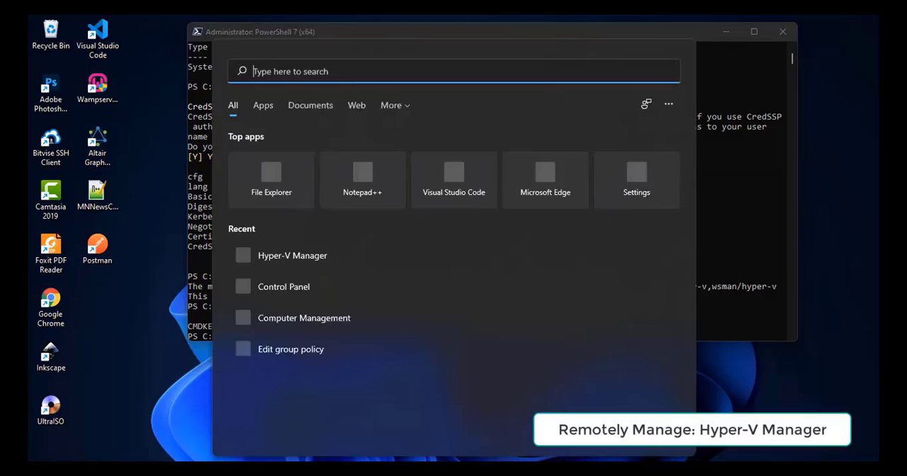
Launch Hyper-V Manager from Start search.
{"action": "type", "text": "hy"}
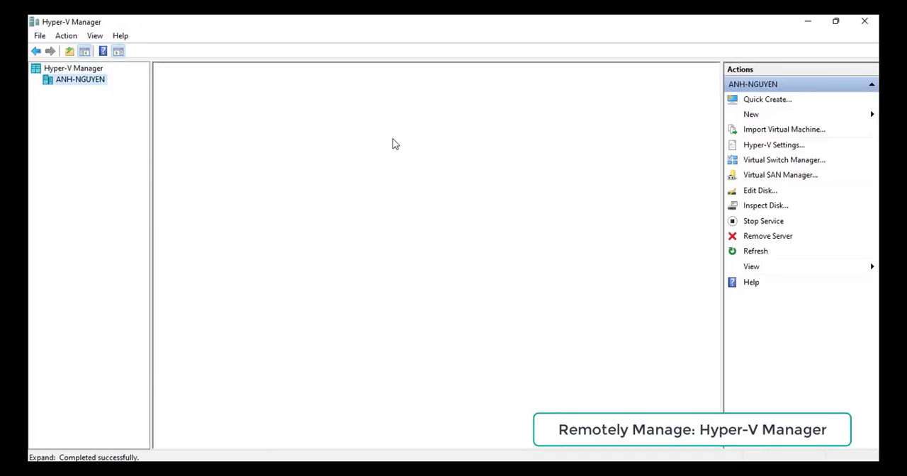
Connect Hyper-V Manager to another computer named hyper-v.
{"action": "left_click", "coordinate": [74, 68]}
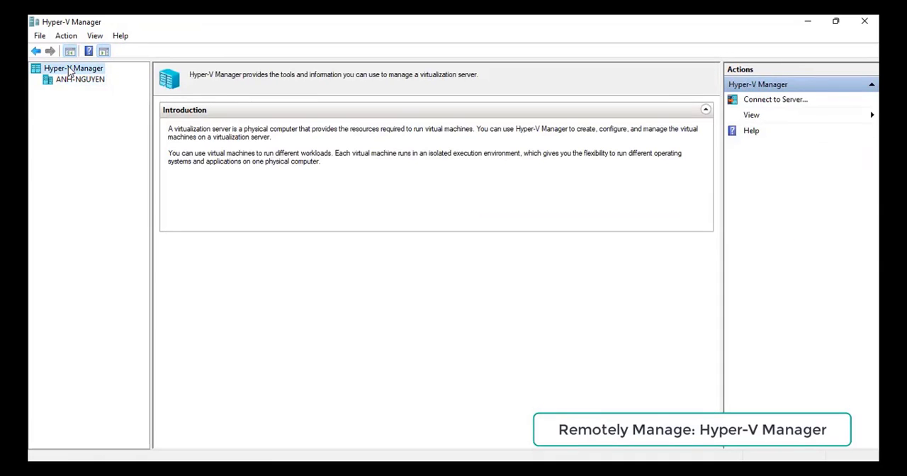
{"action": "right_click", "coordinate": [73, 68]}
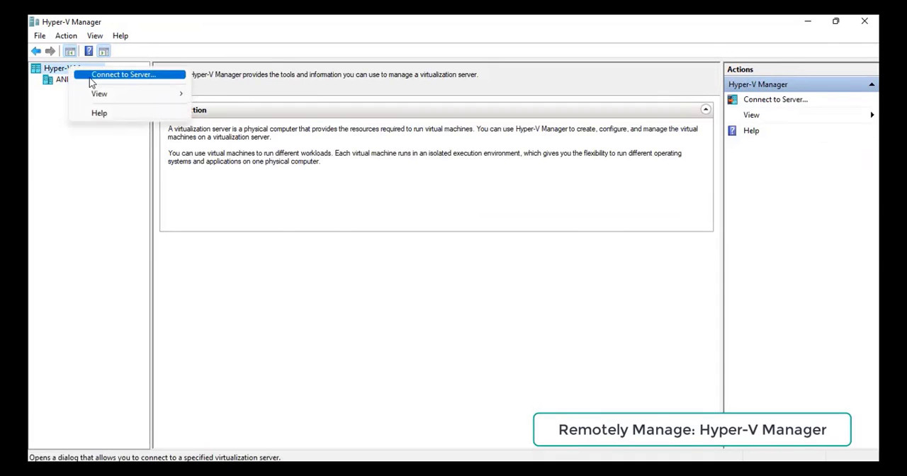
{"action": "left_click", "coordinate": [123, 73]}
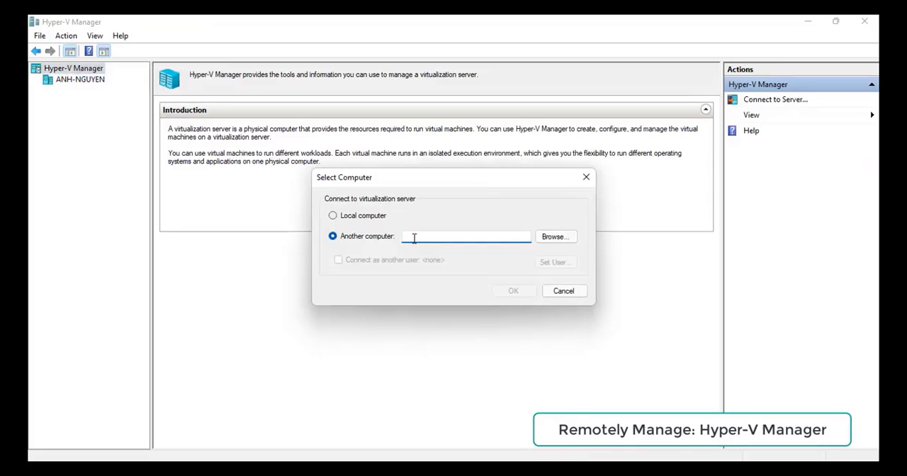
{"action": "type", "text": "hyper-v"}
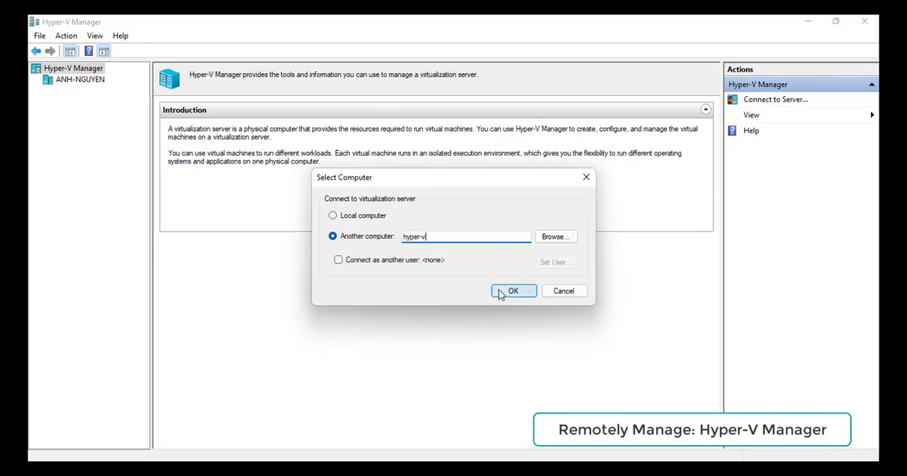
{"action": "left_click", "coordinate": [513, 291]}
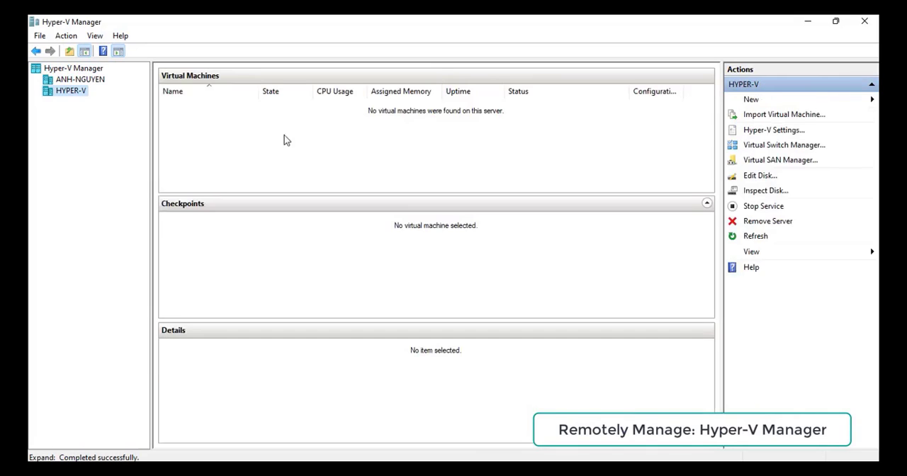
Select the HYPER-V server and bring up its Hyper-V Settings window.
{"action": "left_click", "coordinate": [71, 91]}
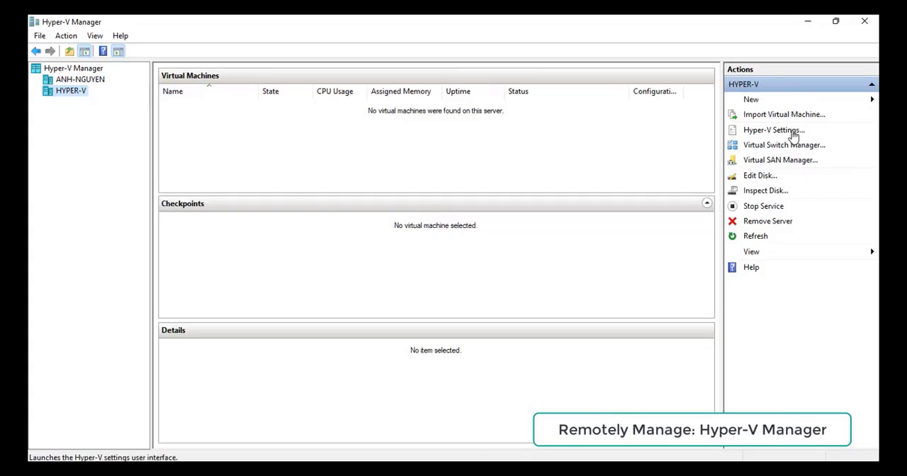
{"action": "left_click", "coordinate": [774, 129]}
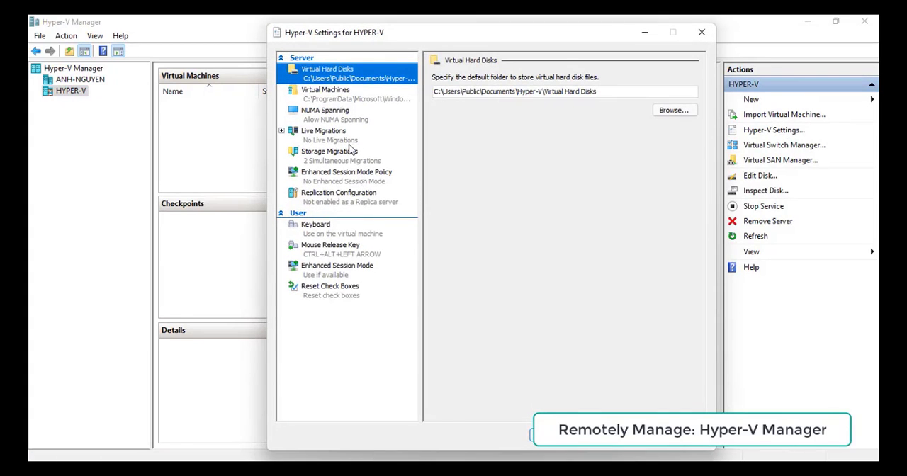
{"action": "mouse_move", "coordinate": [698, 45]}
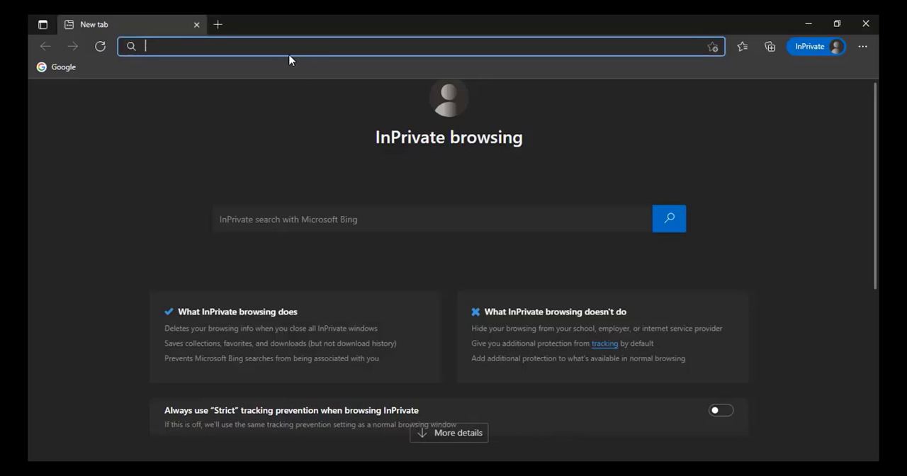
Search Google for Windows Admin Center and reach its official page.
{"action": "type", "text": "google.com"}
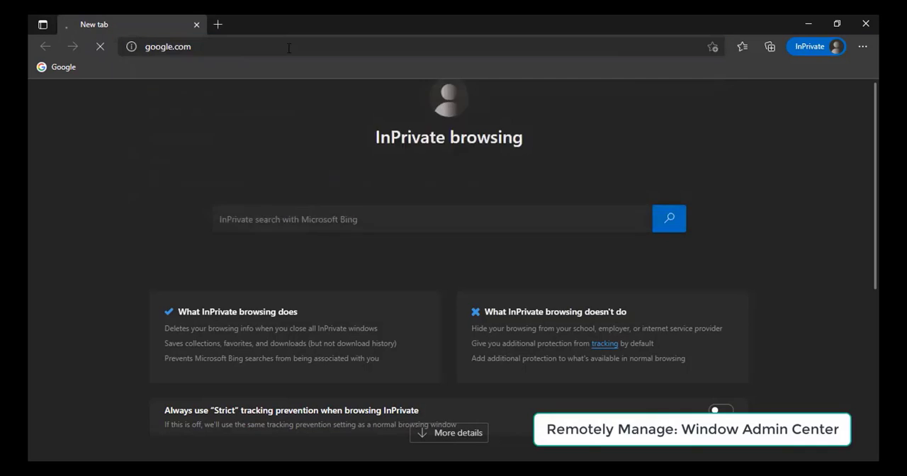
{"action": "type", "text": "windows admin center"}
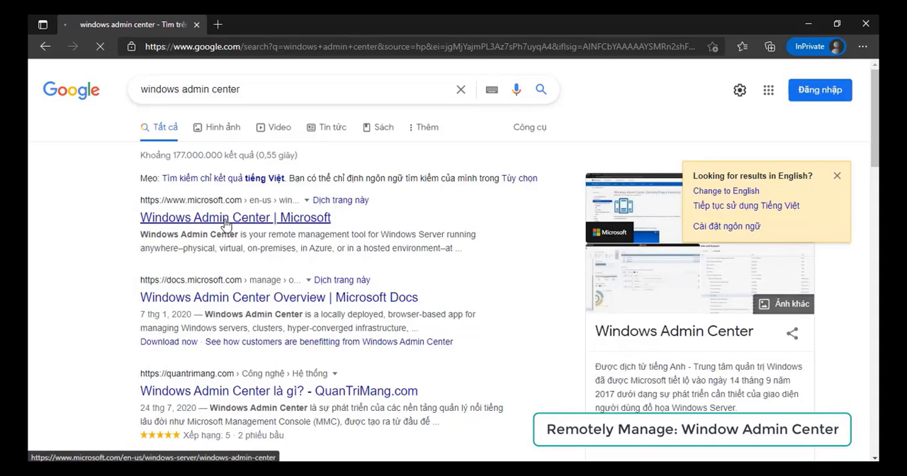
{"action": "left_click", "coordinate": [235, 218]}
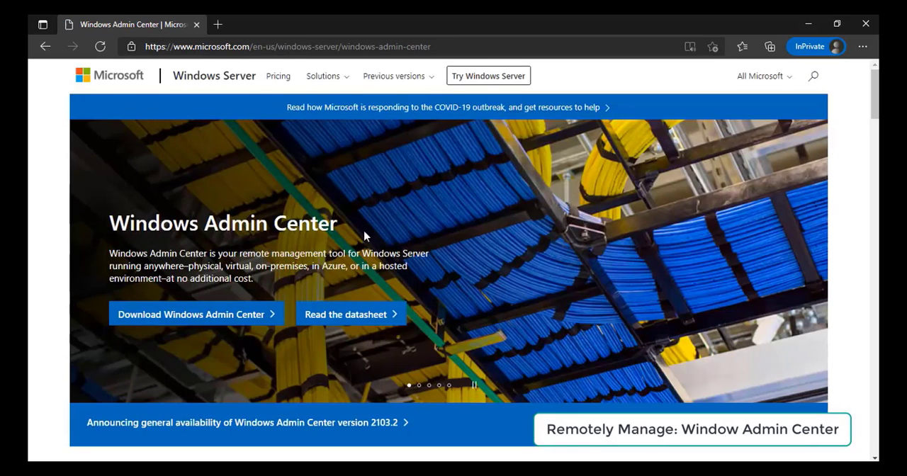
{"action": "mouse_move", "coordinate": [376, 232]}
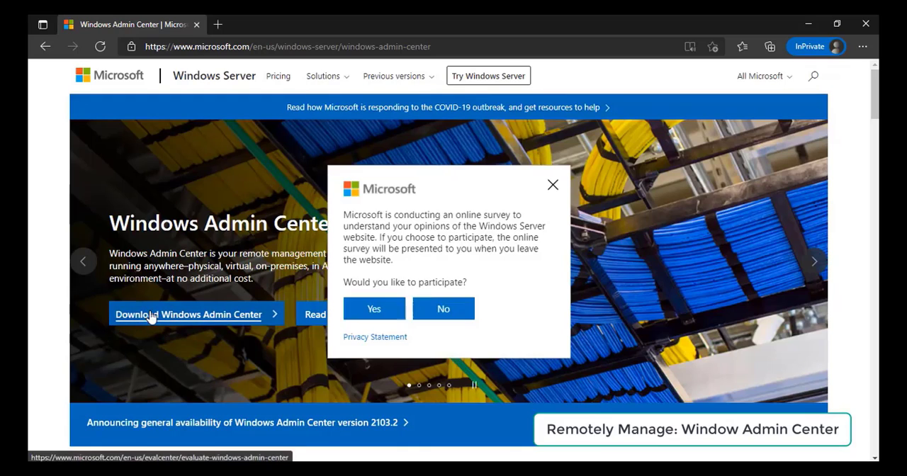
Start the Windows Admin Center download and dismiss the survey invitation.
{"action": "left_click", "coordinate": [187, 315]}
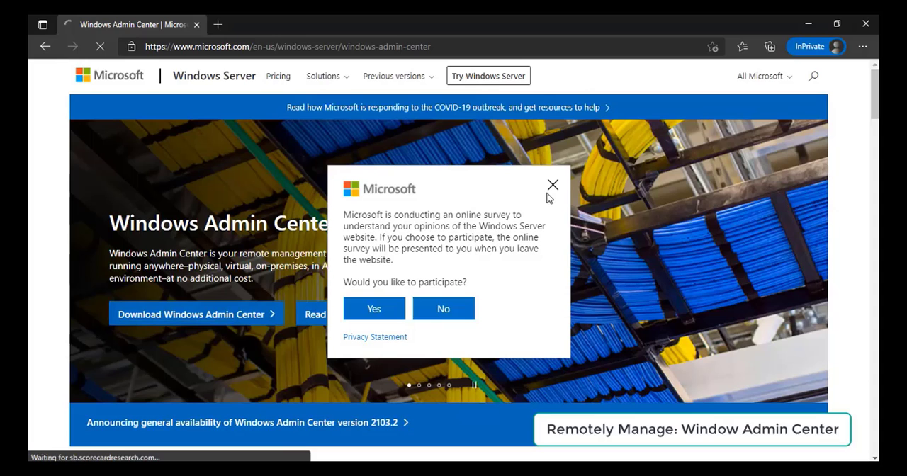
{"action": "left_click", "coordinate": [487, 77]}
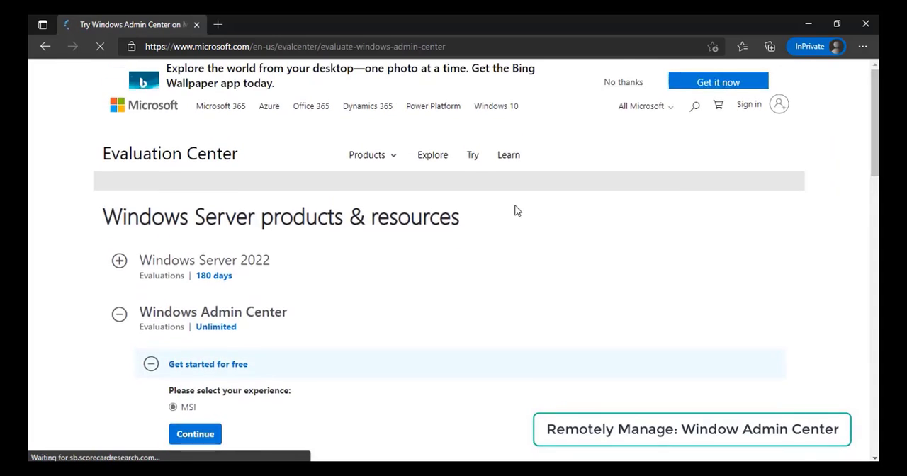
Choose the MSI option and submit the registration form to download Windows Admin Center 2103.2.
{"action": "scroll", "scroll_direction": "down", "scroll_amount": 3}
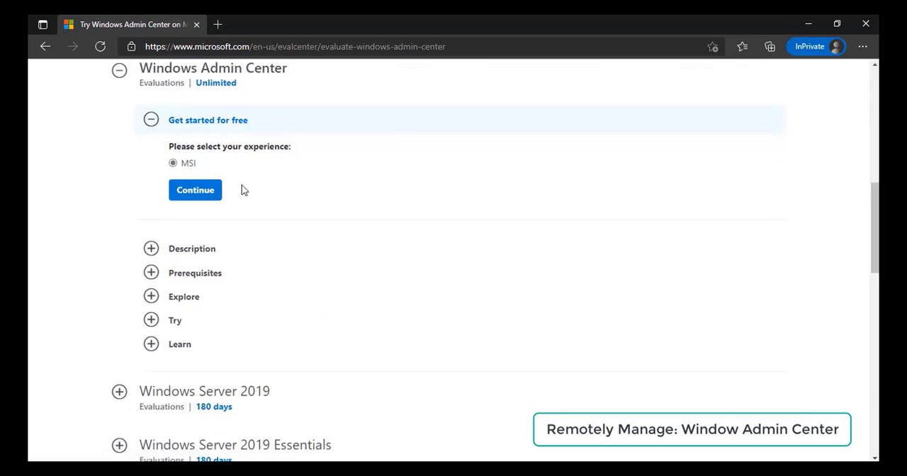
{"action": "left_click", "coordinate": [196, 190]}
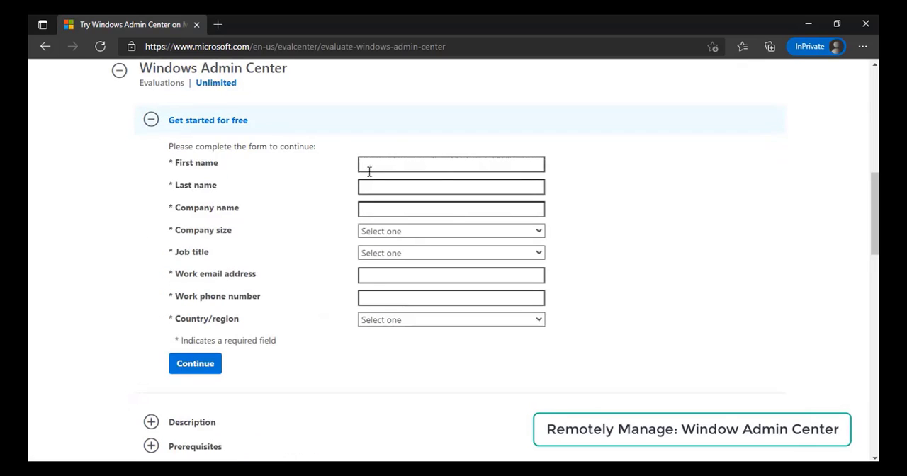
{"action": "type", "text": "Ank"}
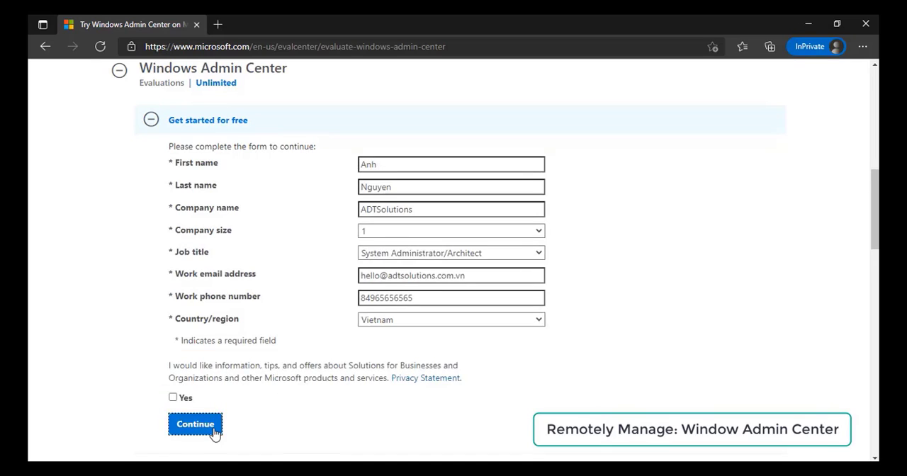
{"action": "left_click", "coordinate": [196, 423]}
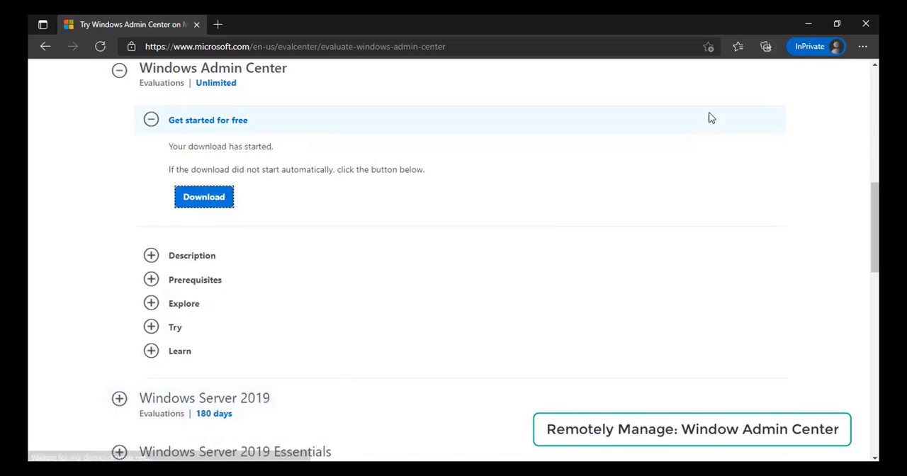
Show the downloaded MSI installer in its Downloads folder.
{"action": "left_click", "coordinate": [768, 47]}
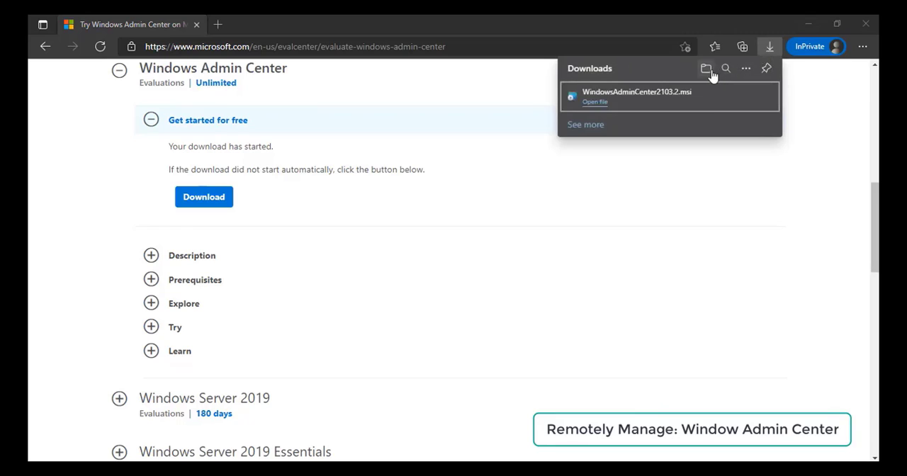
{"action": "left_click", "coordinate": [706, 68]}
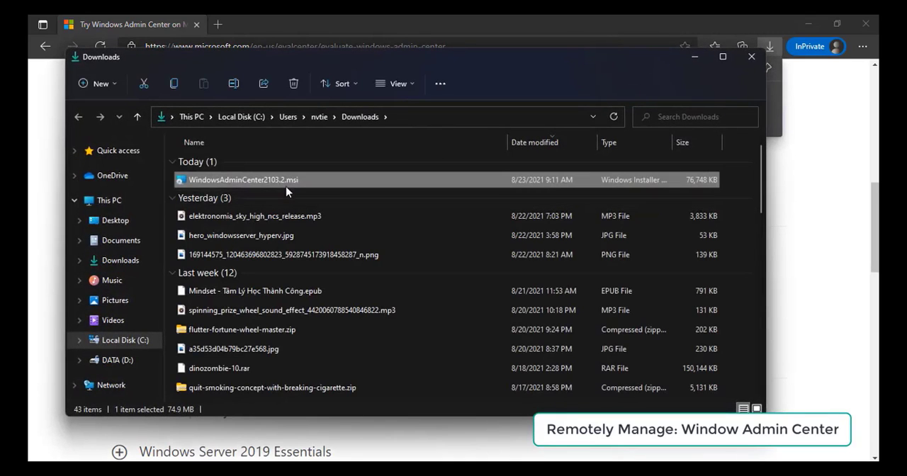
Install Windows Admin Center from the MSI on port 6516 and have it launch after setup.
{"action": "double_click", "coordinate": [244, 178]}
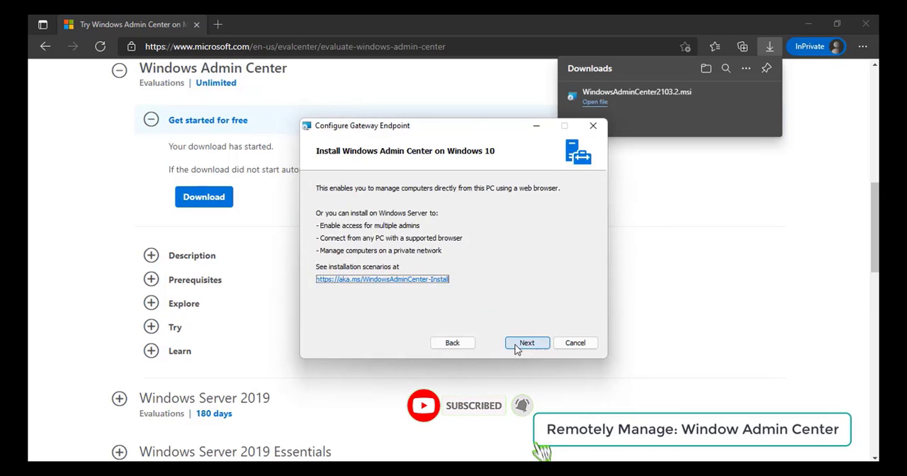
{"action": "left_click", "coordinate": [527, 343]}
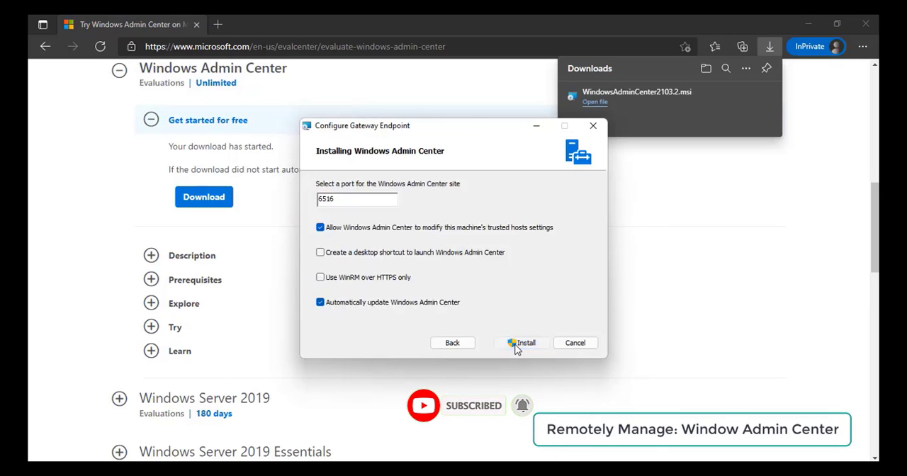
{"action": "left_click", "coordinate": [525, 343]}
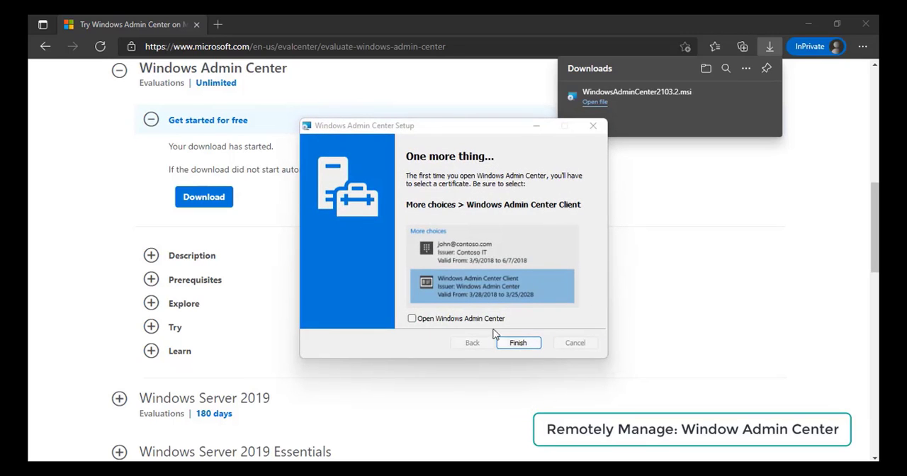
{"action": "left_click", "coordinate": [411, 317]}
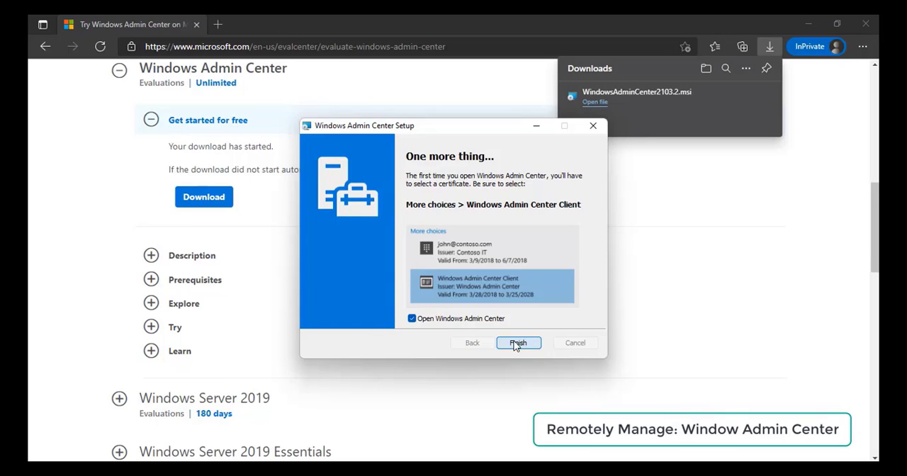
{"action": "left_click", "coordinate": [518, 343]}
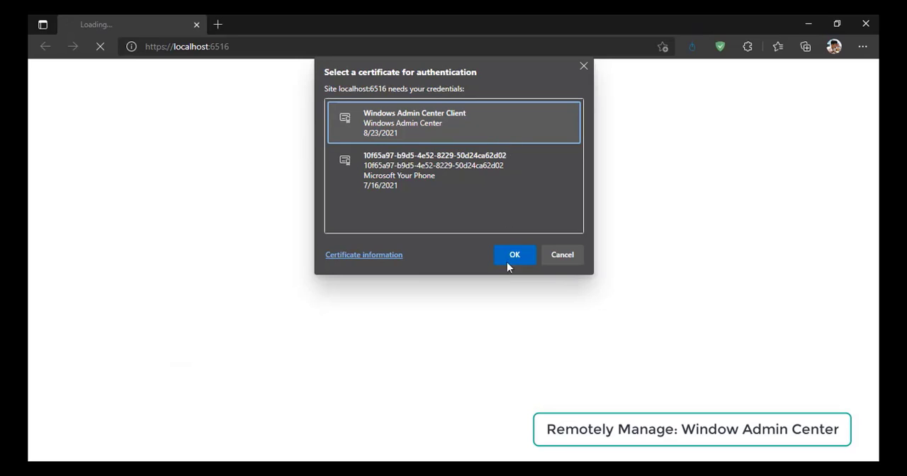
Authenticate to localhost with the Windows Admin Center Client certificate.
{"action": "left_click", "coordinate": [514, 255]}
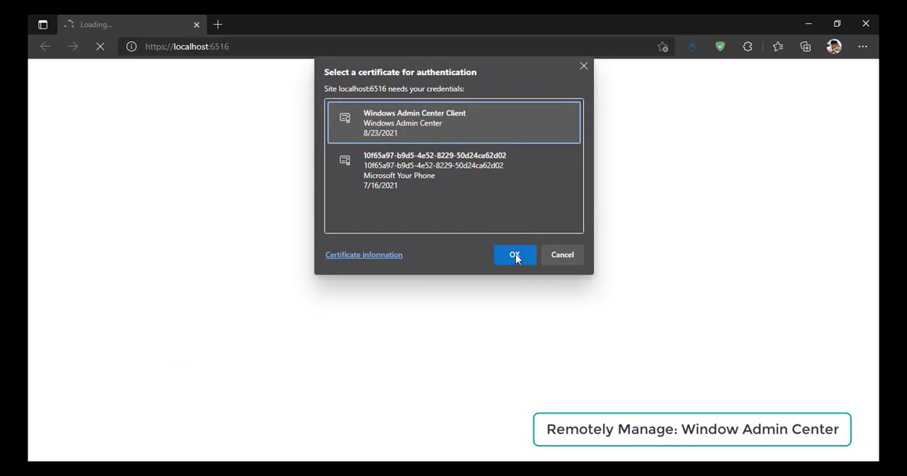
{"action": "left_click", "coordinate": [515, 255]}
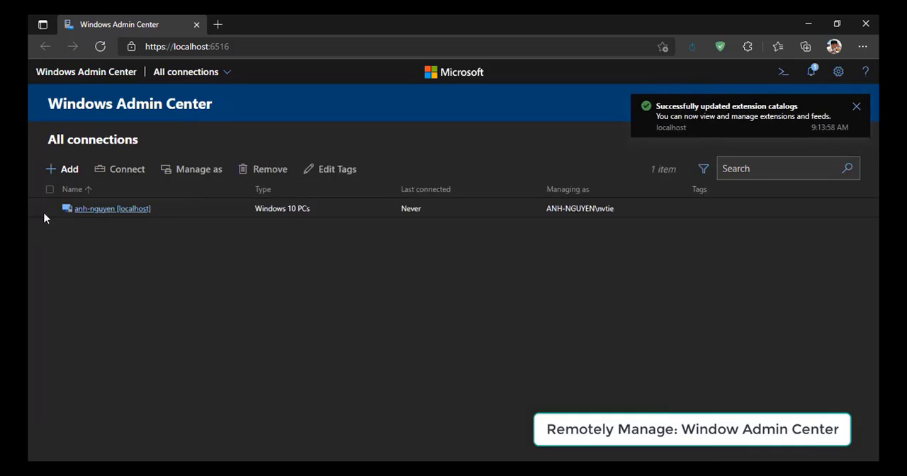
Add the hyper-v server as a new connection in Windows Admin Center.
{"action": "left_click", "coordinate": [62, 168]}
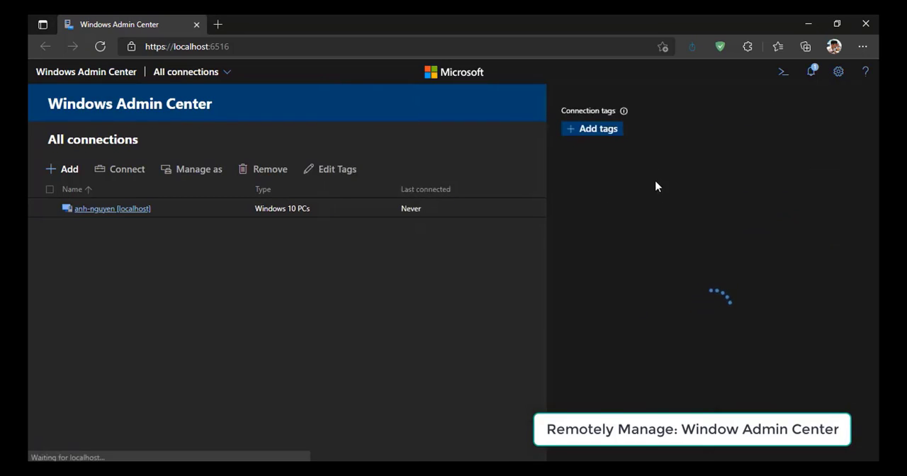
{"action": "left_click", "coordinate": [68, 169]}
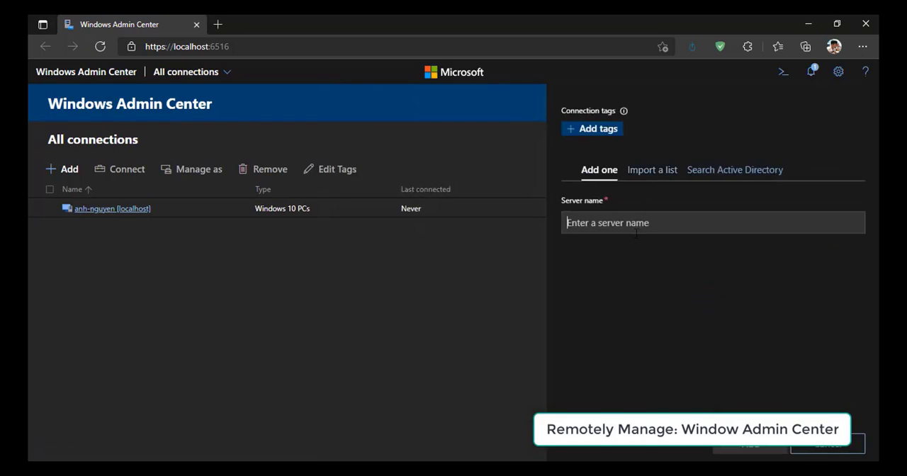
{"action": "type", "text": "hyper-v"}
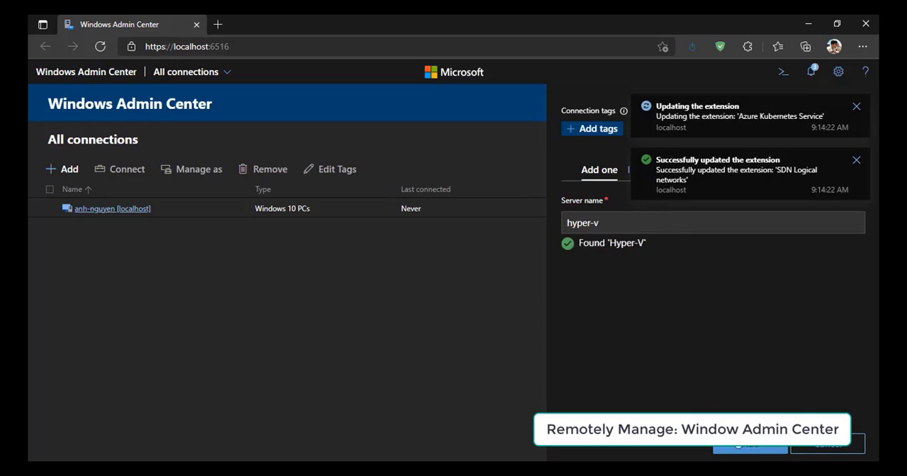
{"action": "left_click", "coordinate": [749, 445]}
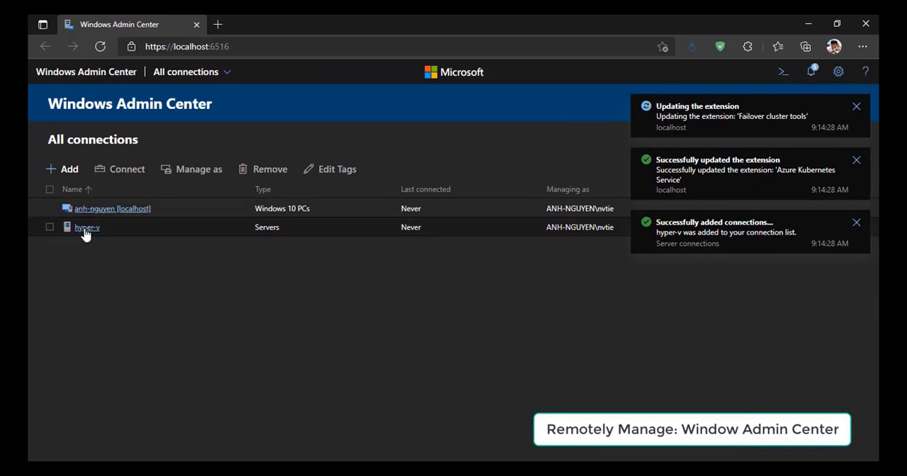
Connect to the hyper-v server and load its Server Manager overview.
{"action": "left_click", "coordinate": [50, 227]}
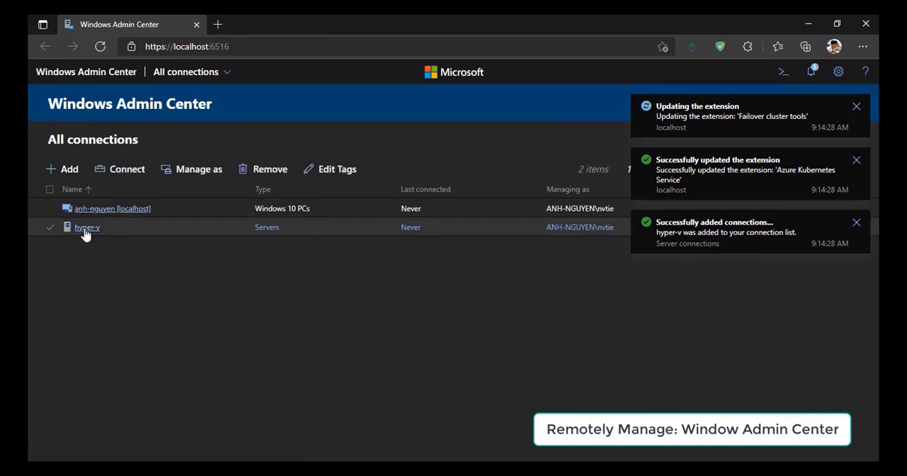
{"action": "left_click", "coordinate": [87, 227]}
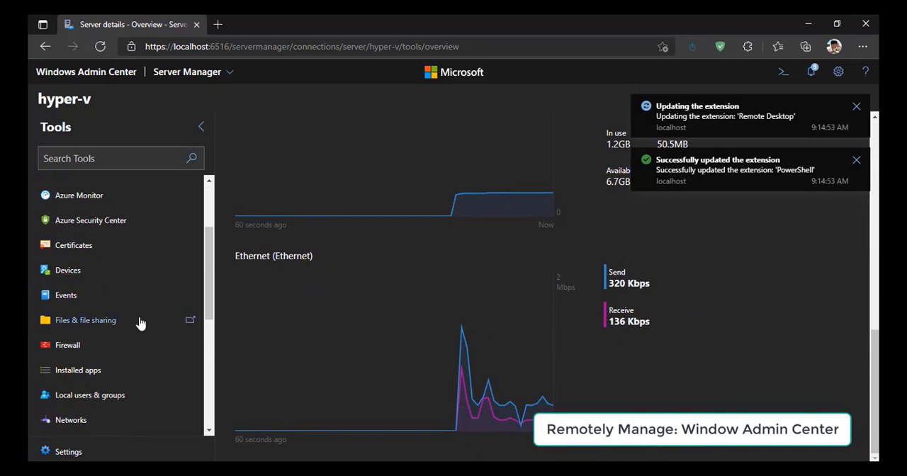
Start a PowerShell session on hyper-v, then switch to Files & file sharing, acknowledging the extensions update.
{"action": "scroll", "scroll_direction": "down", "scroll_amount": 3}
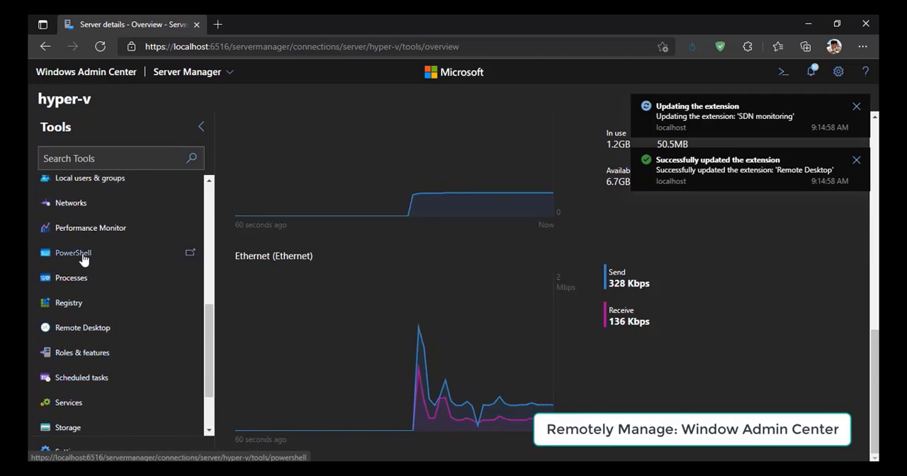
{"action": "left_click", "coordinate": [74, 252]}
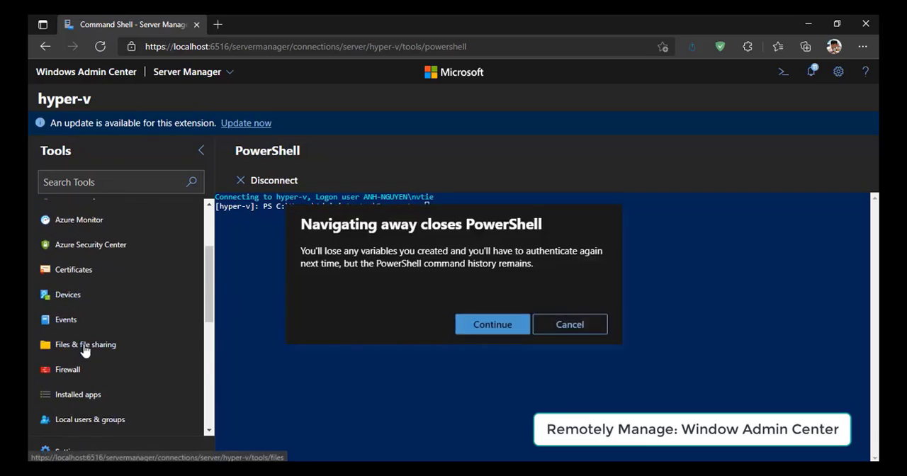
{"action": "left_click", "coordinate": [492, 323]}
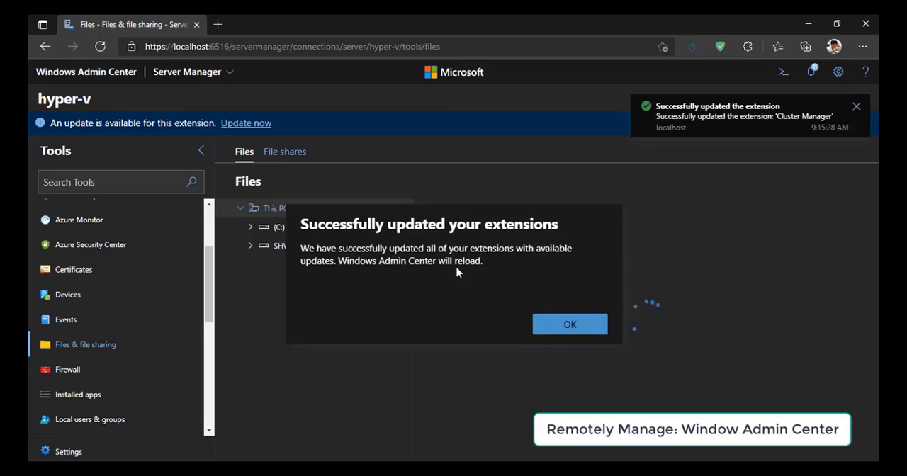
{"action": "left_click", "coordinate": [570, 323]}
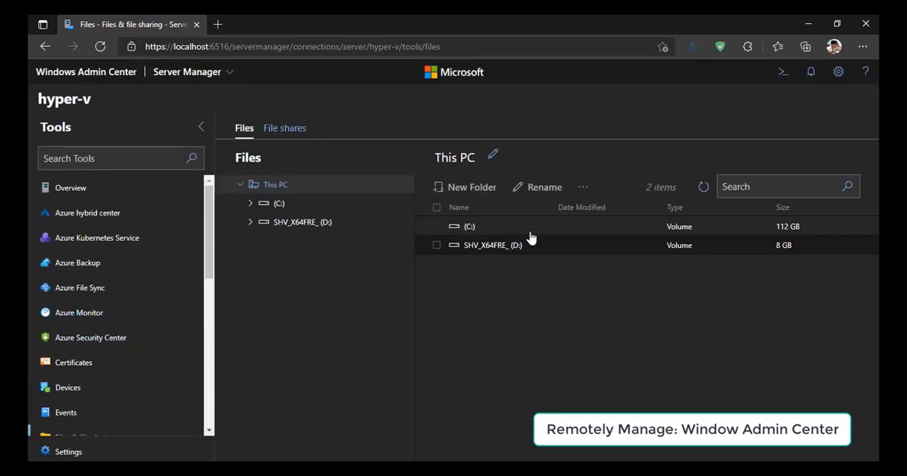
{"action": "mouse_move", "coordinate": [537, 254]}
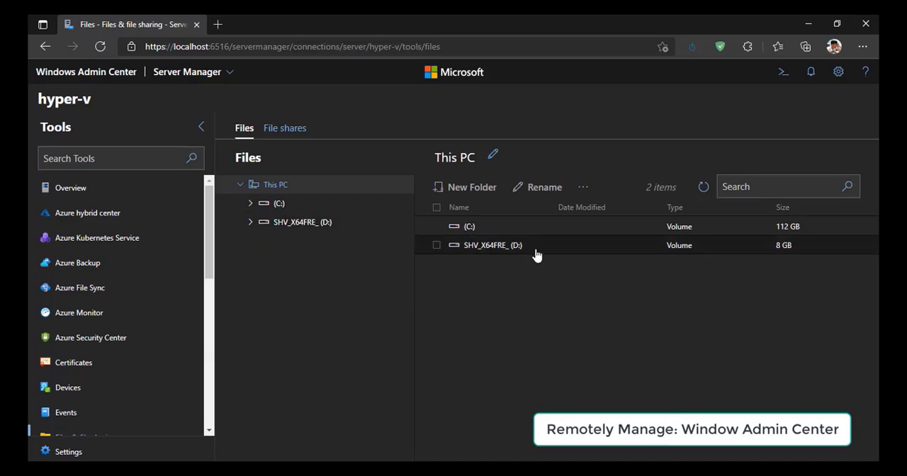